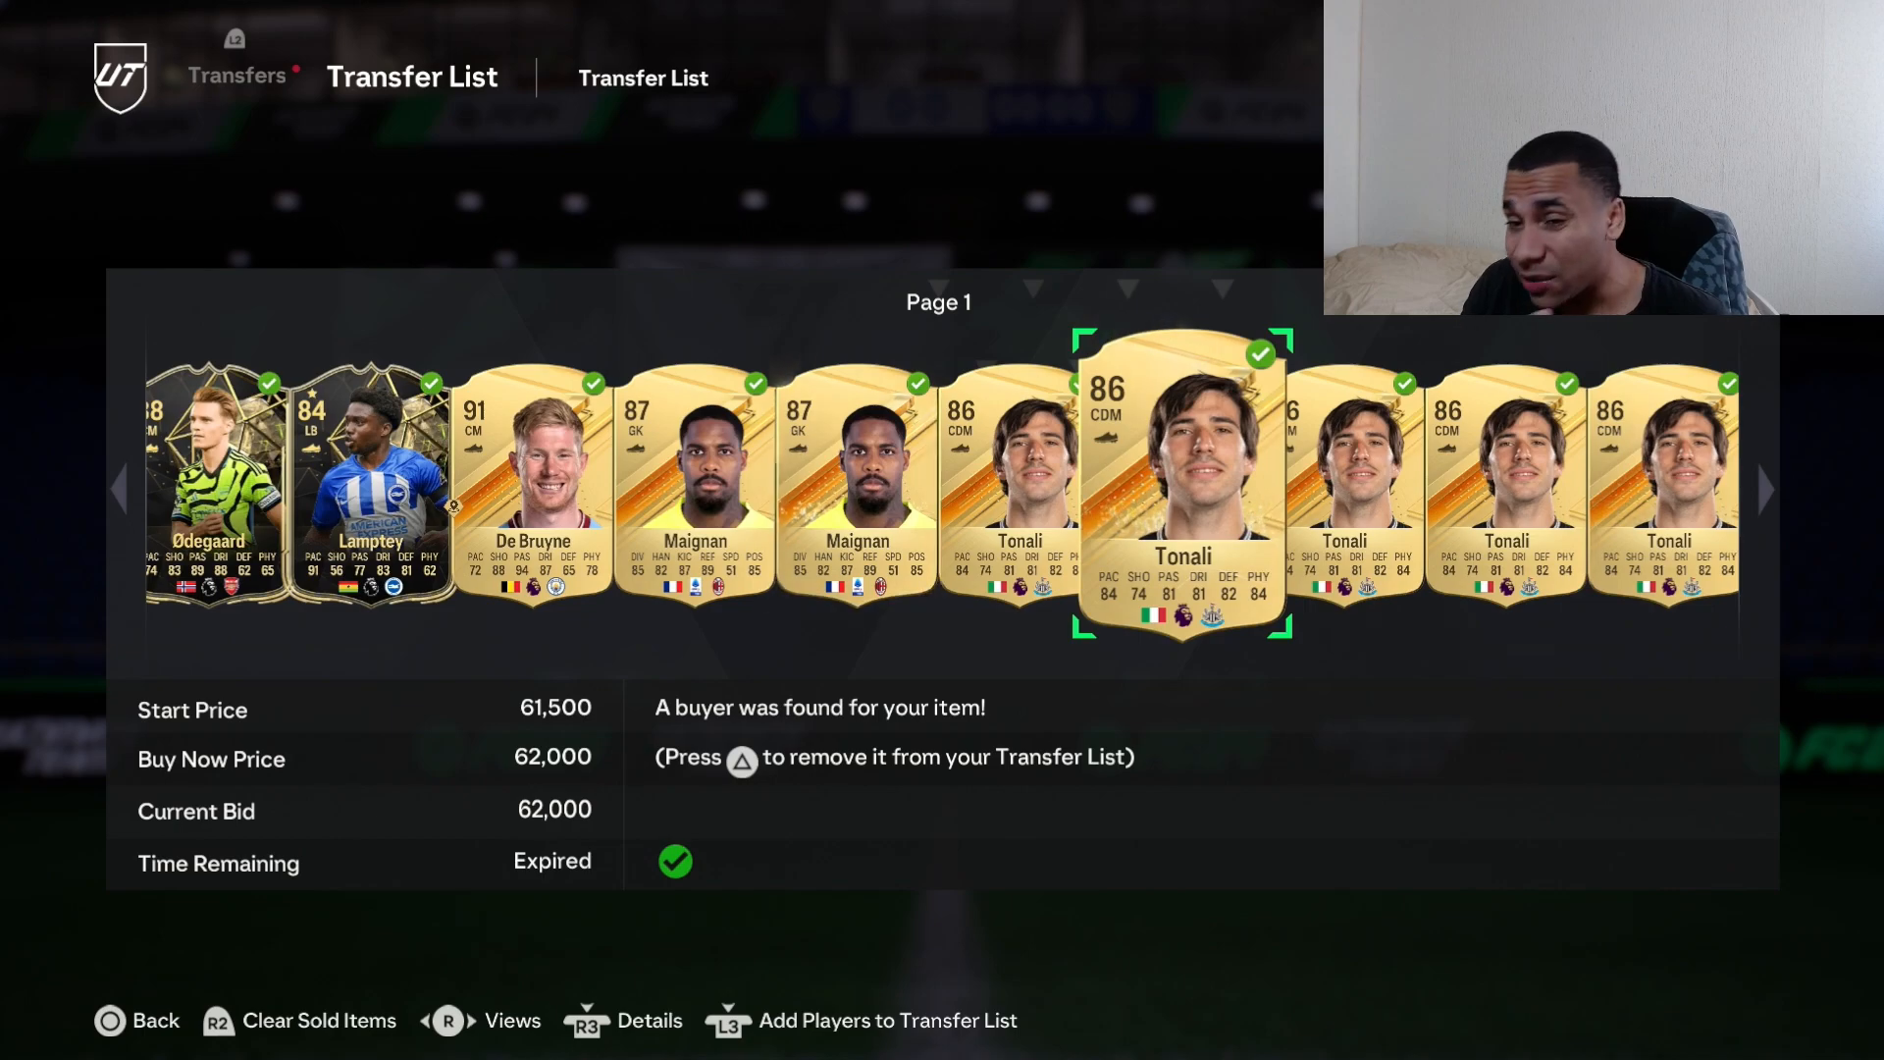
- Page through the Transfer List to page 5 of Davies cards sold for 28,000
scroll("right", 3)
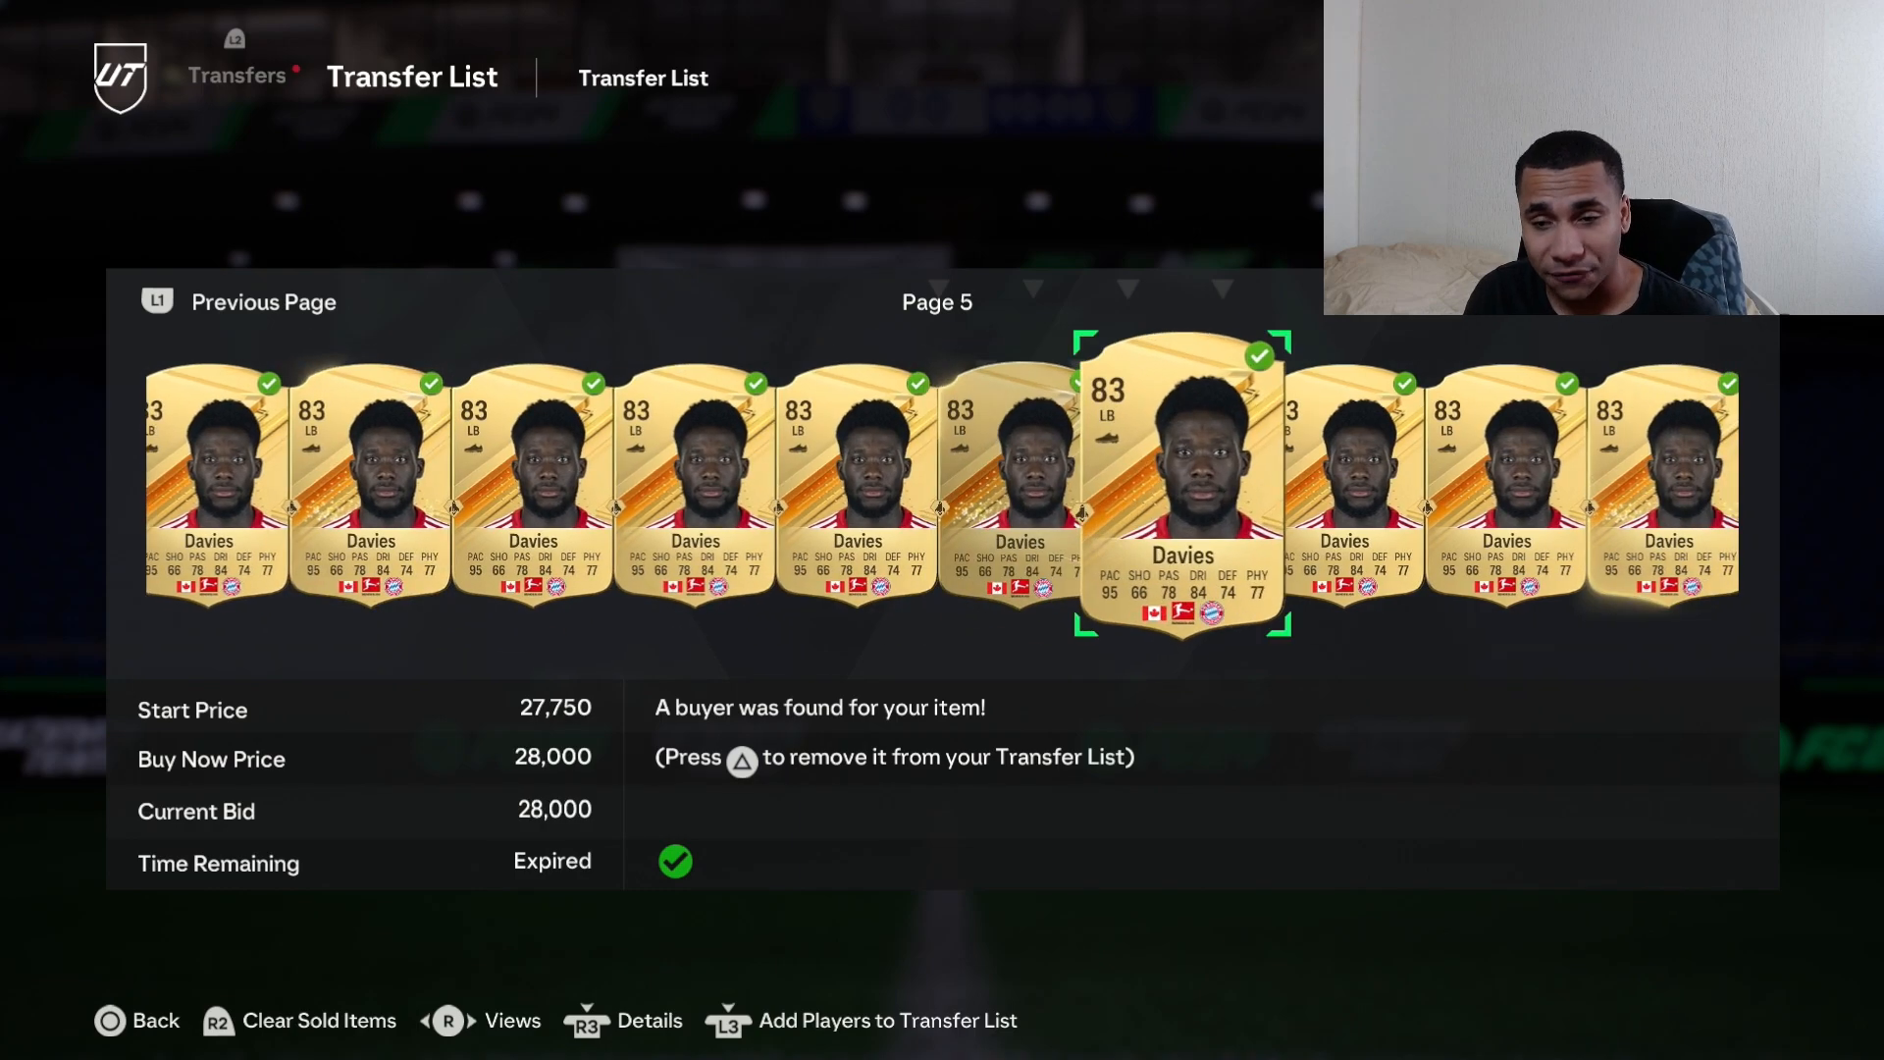
key("right")
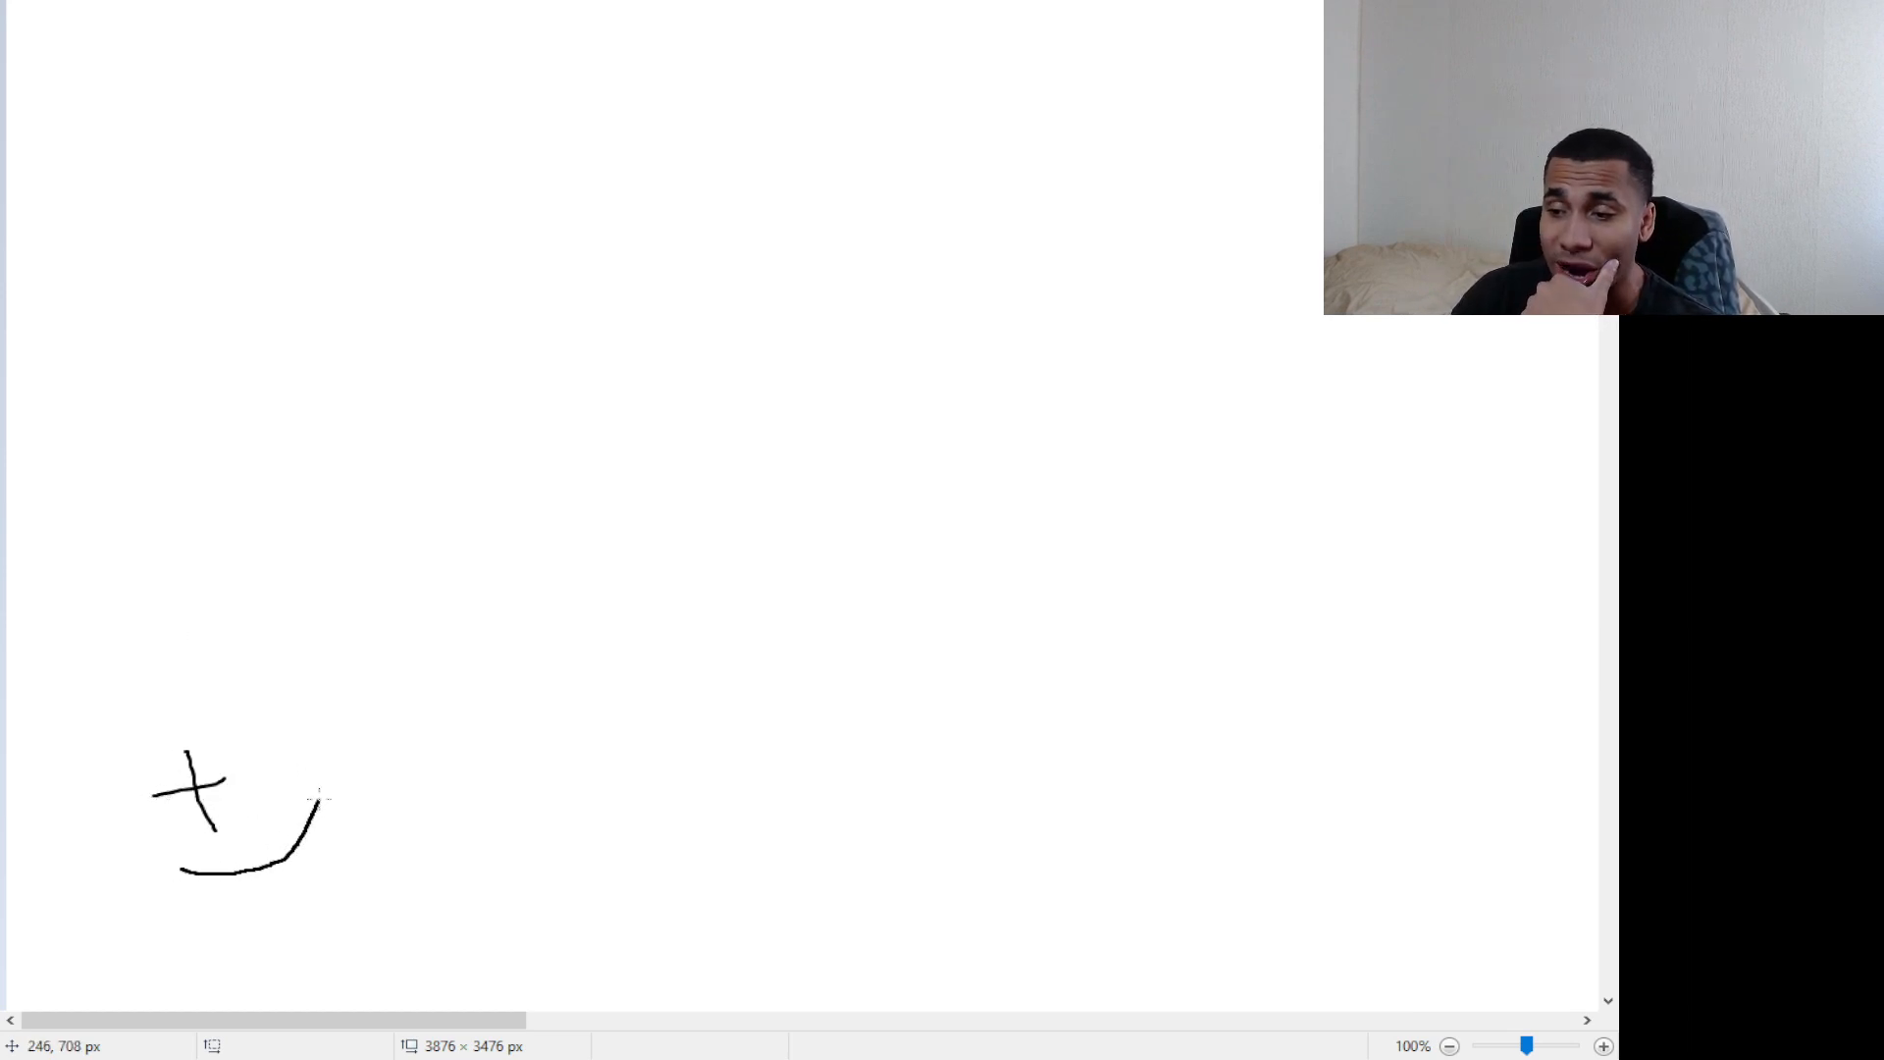
- Draw the curve rising from the cross past the 6pm label, with a small dip then climbing higher
left_click_drag(312, 799, 424, 697)
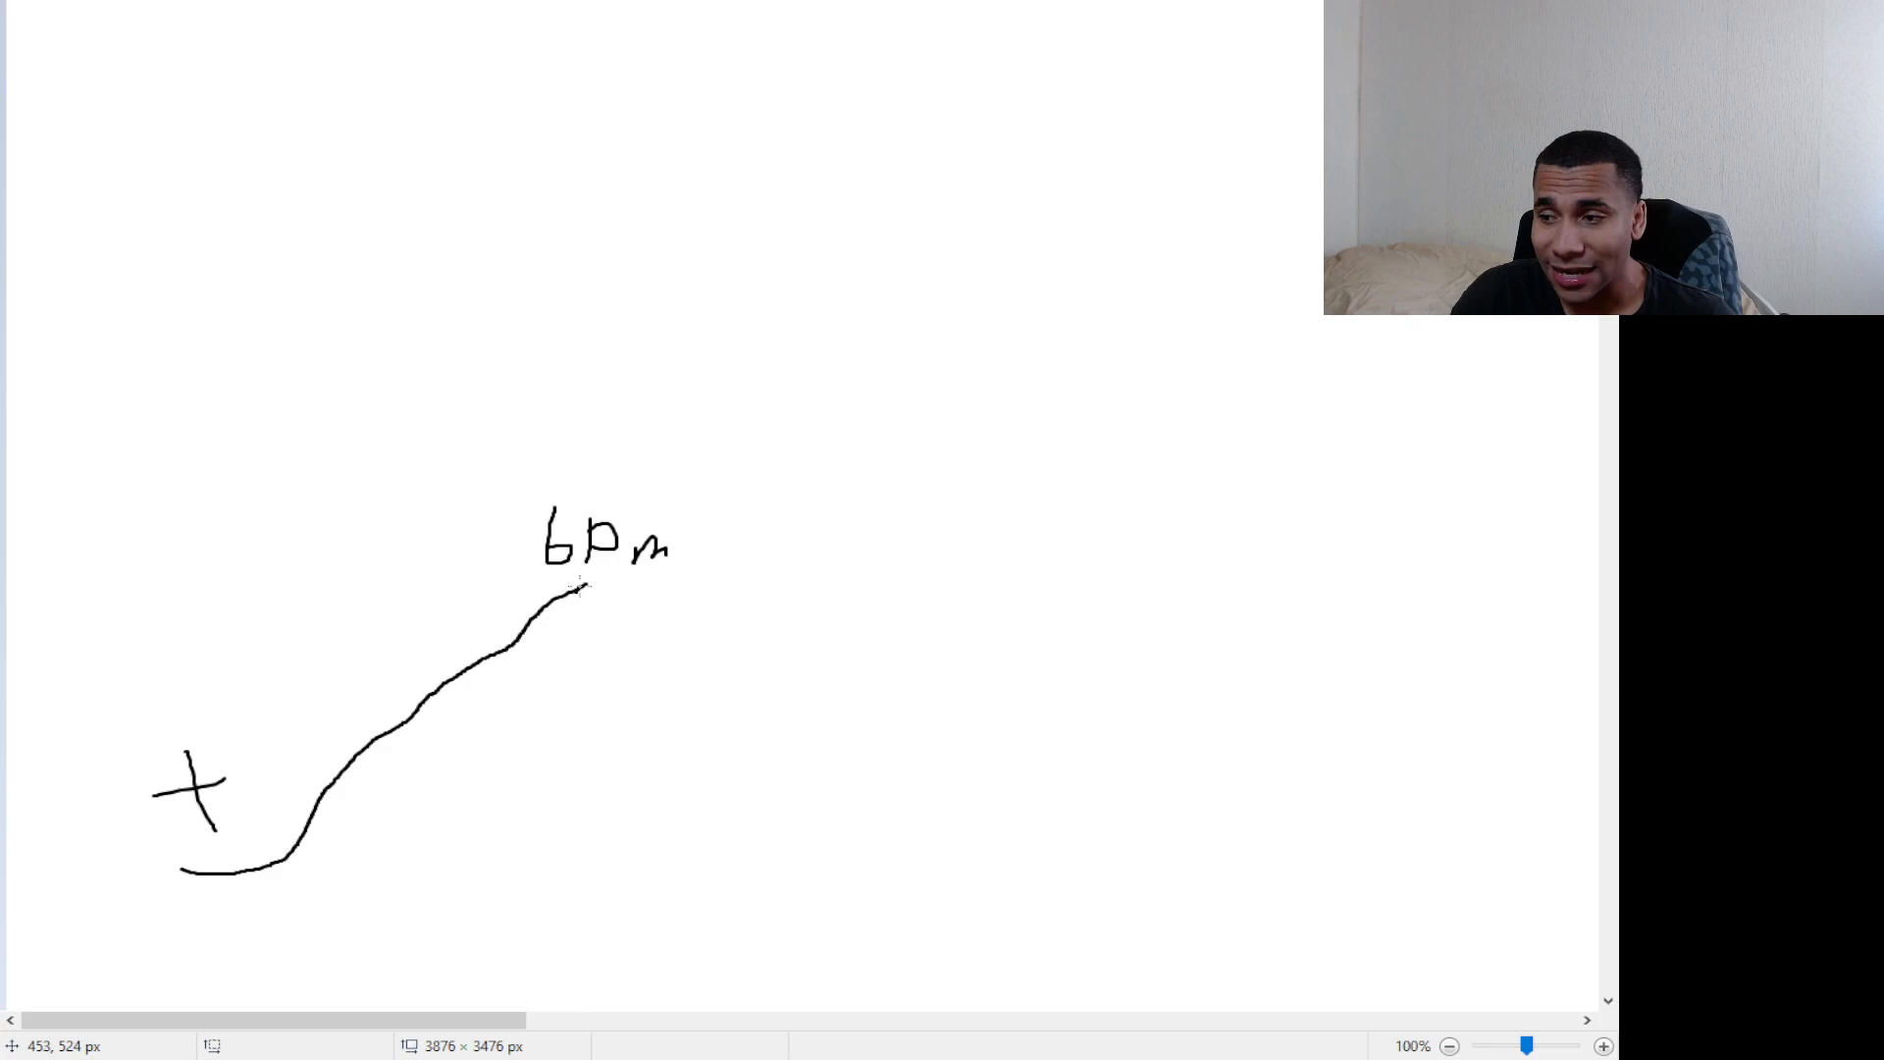
left_click_drag(571, 600, 636, 606)
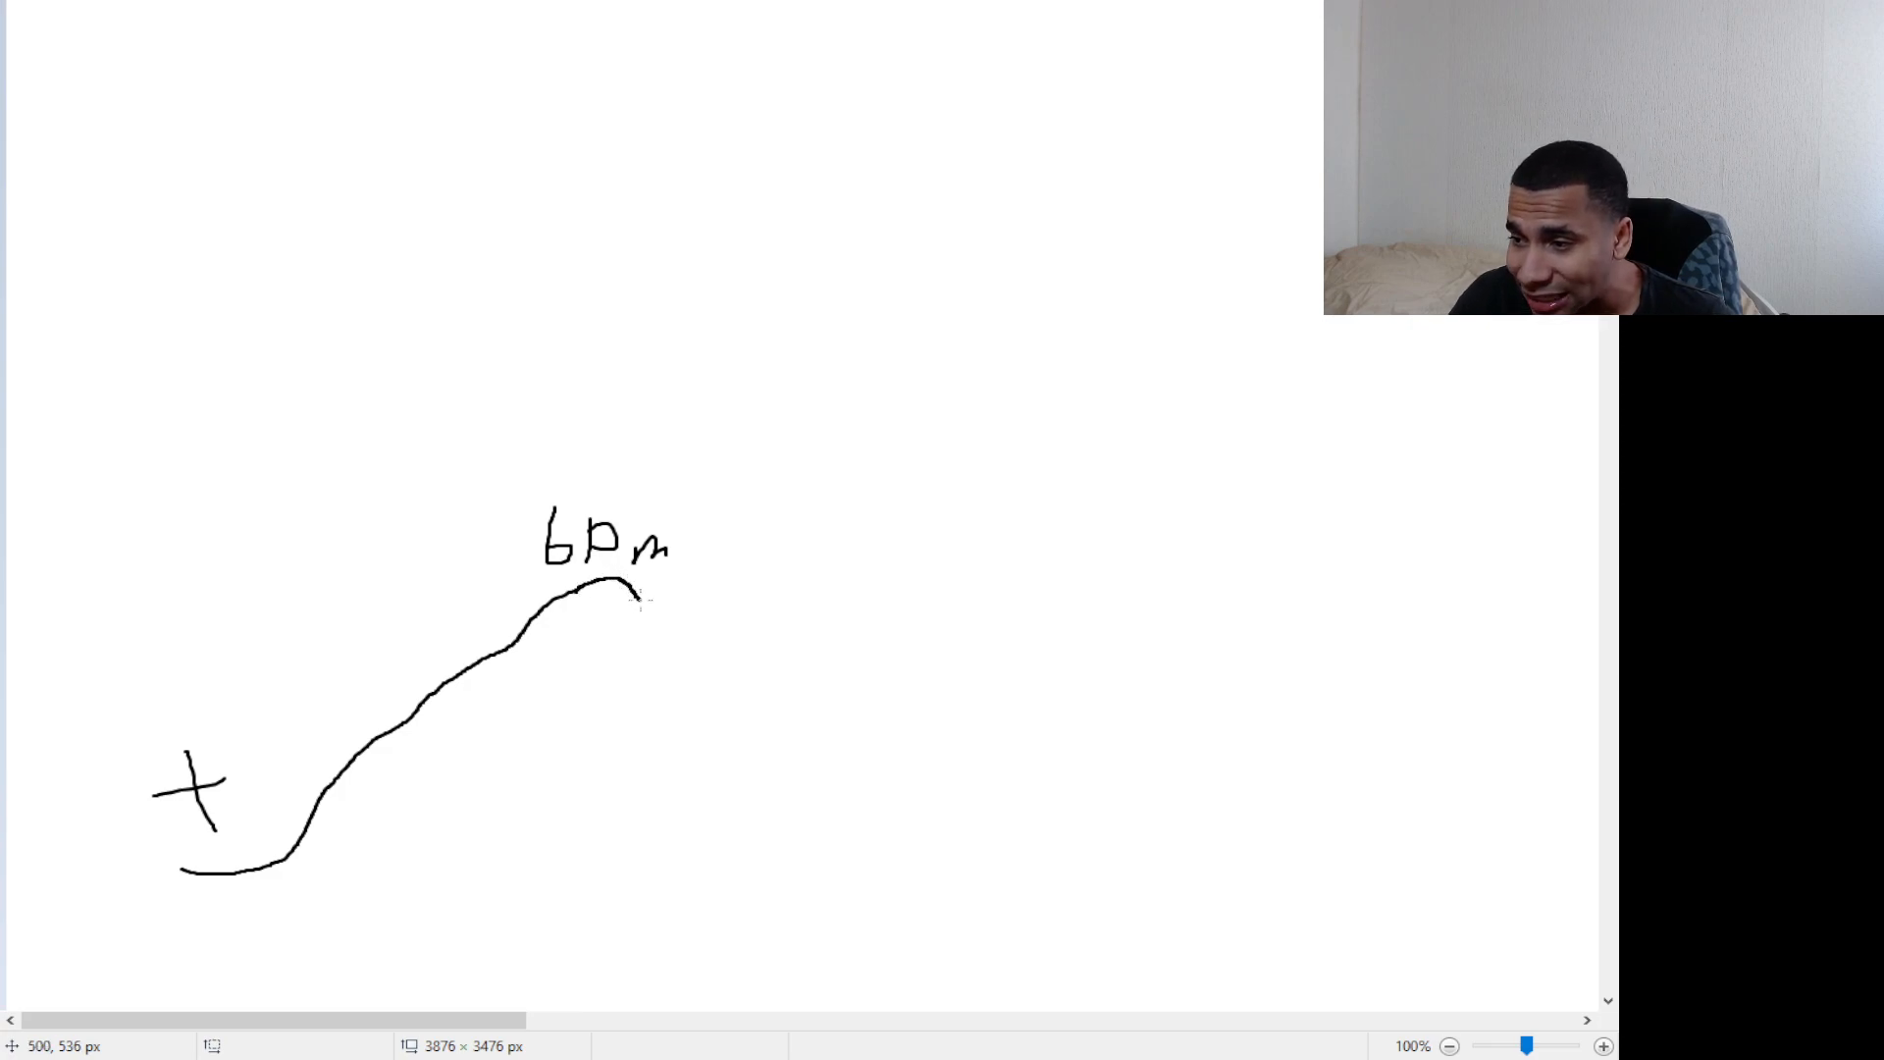
left_click_drag(624, 601, 733, 487)
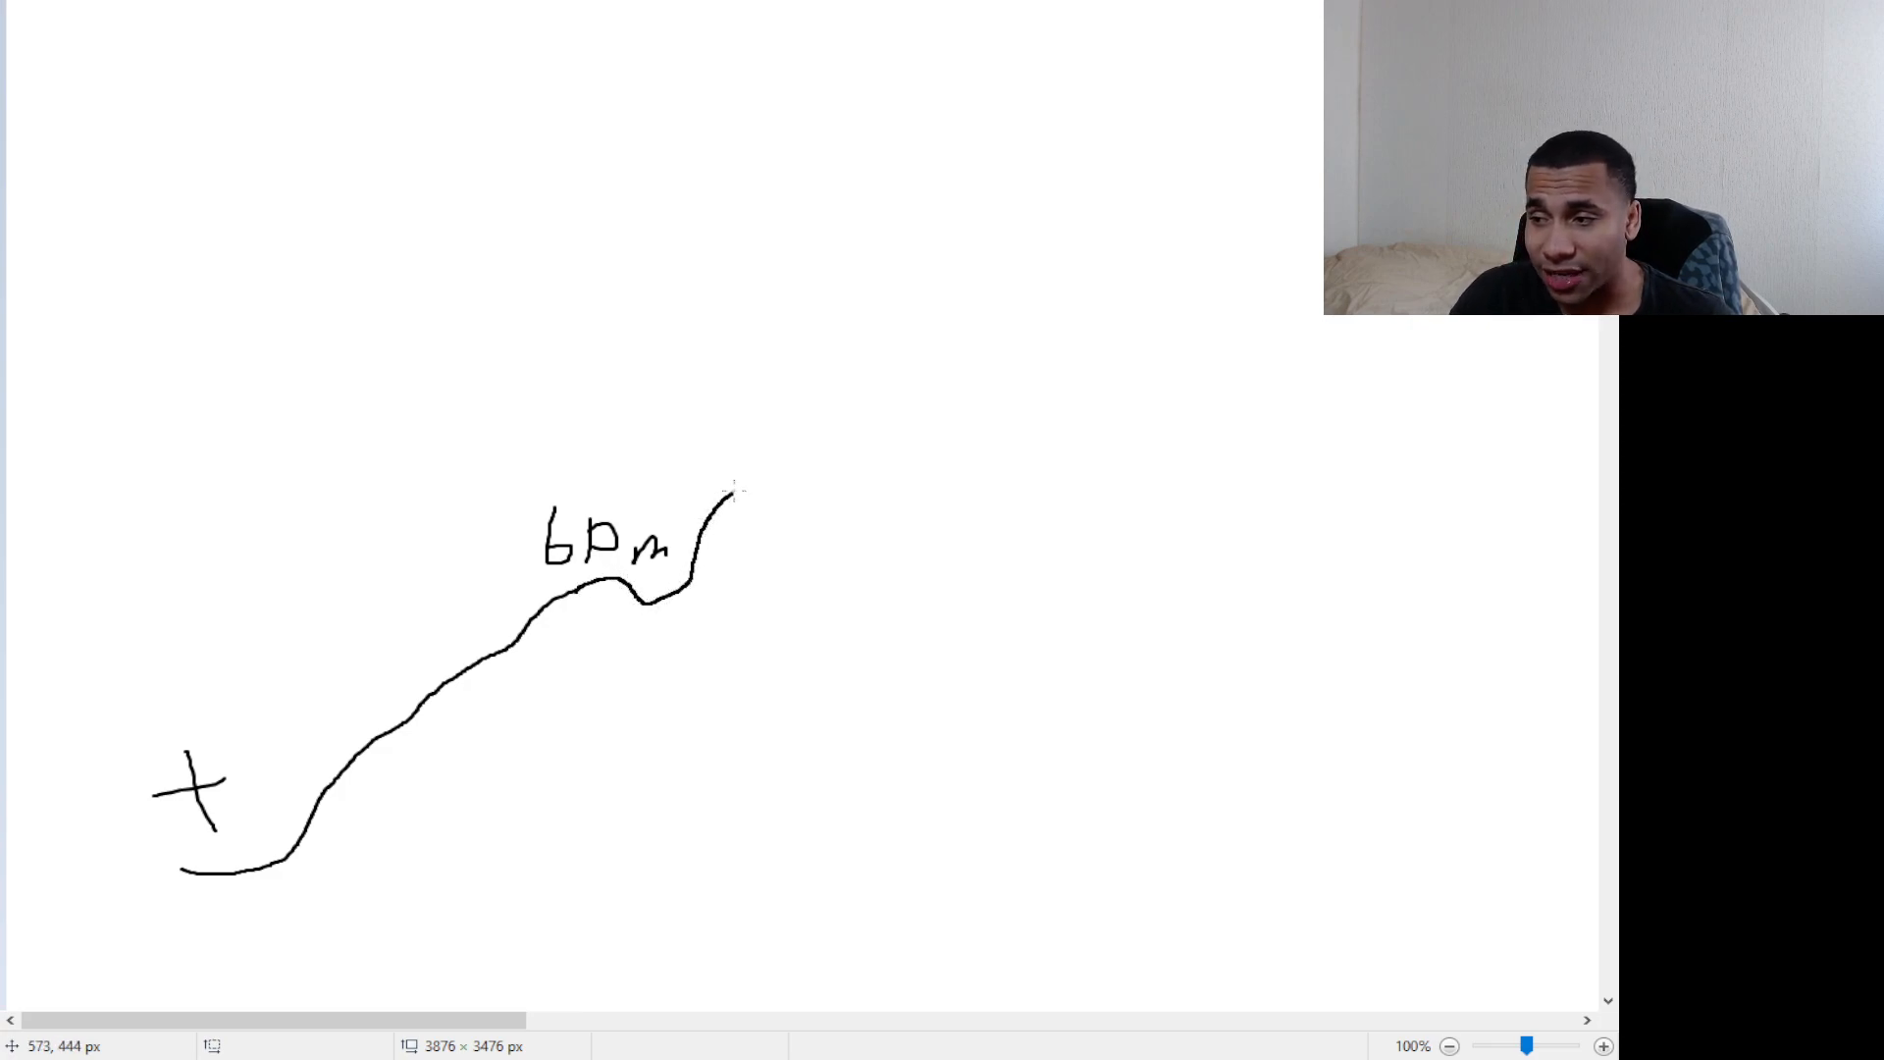
left_click_drag(715, 516, 787, 463)
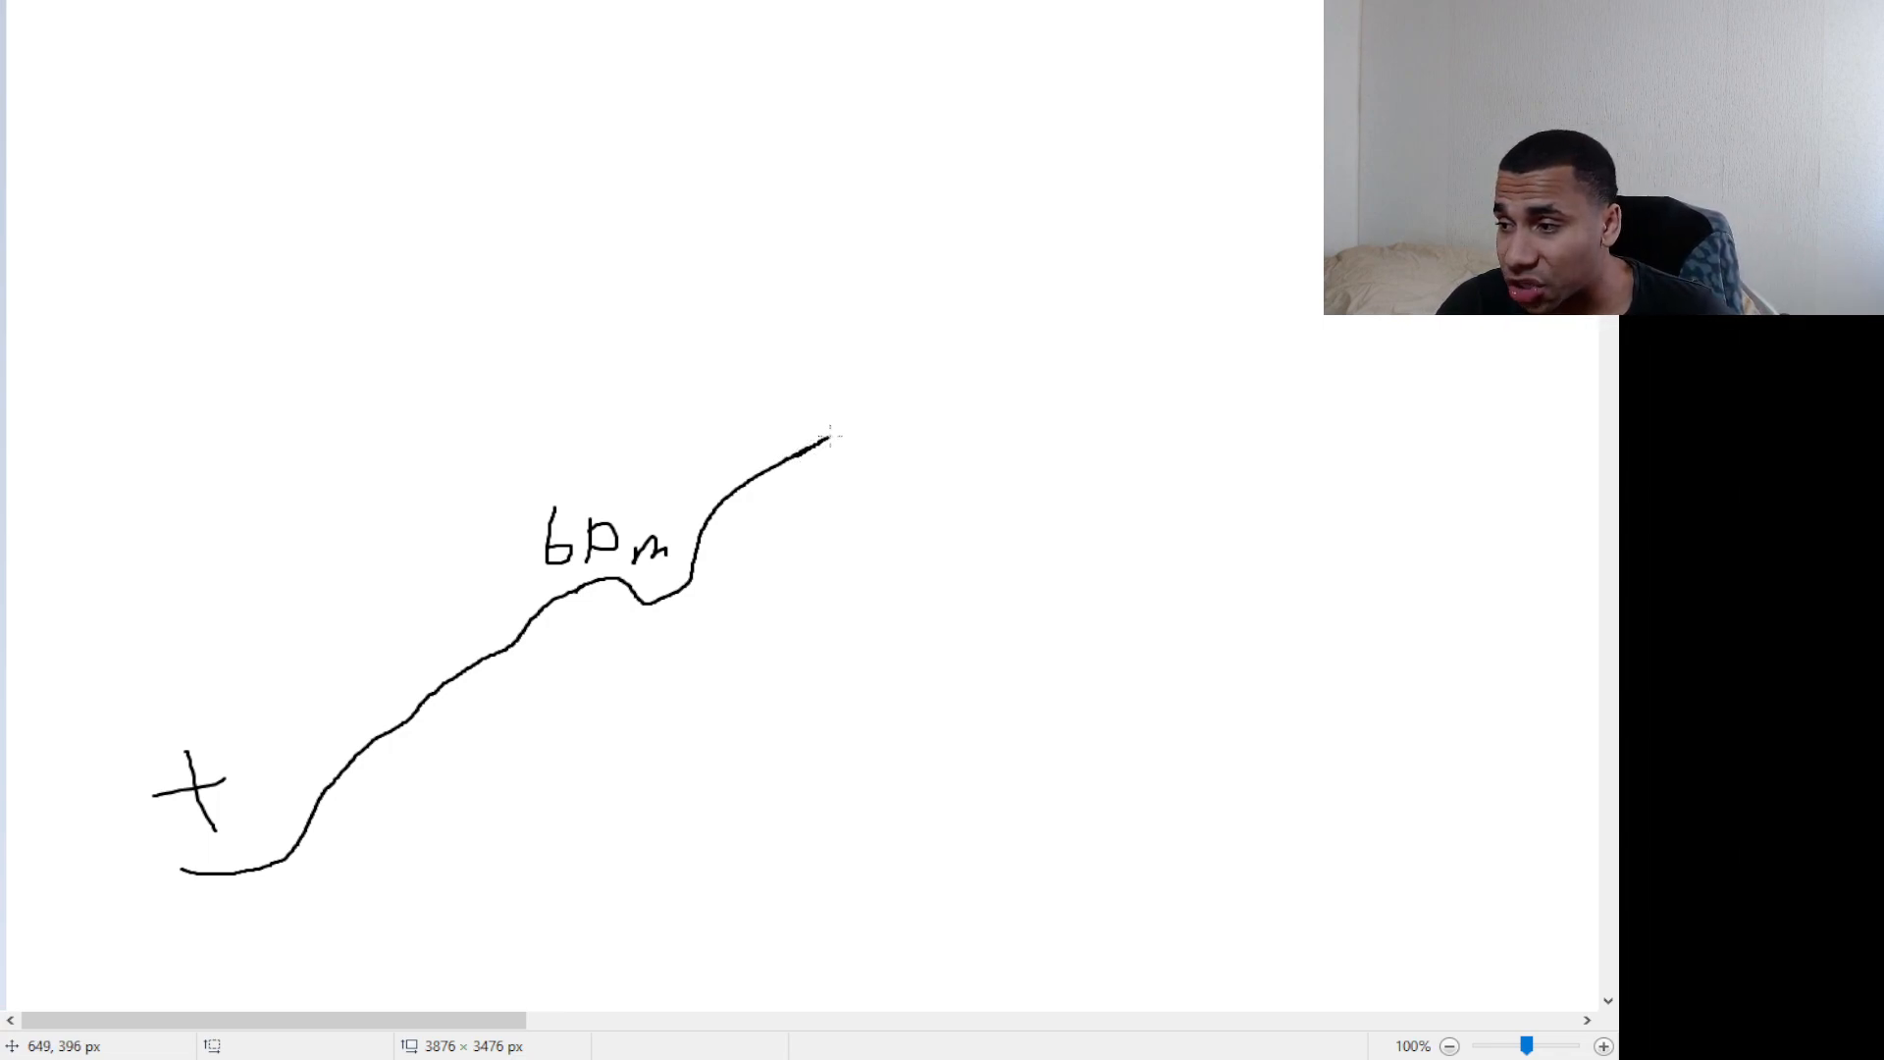
- Level the curve into a plateau, mark it with a circled L and write the second 6pm label
left_click_drag(822, 452, 991, 424)
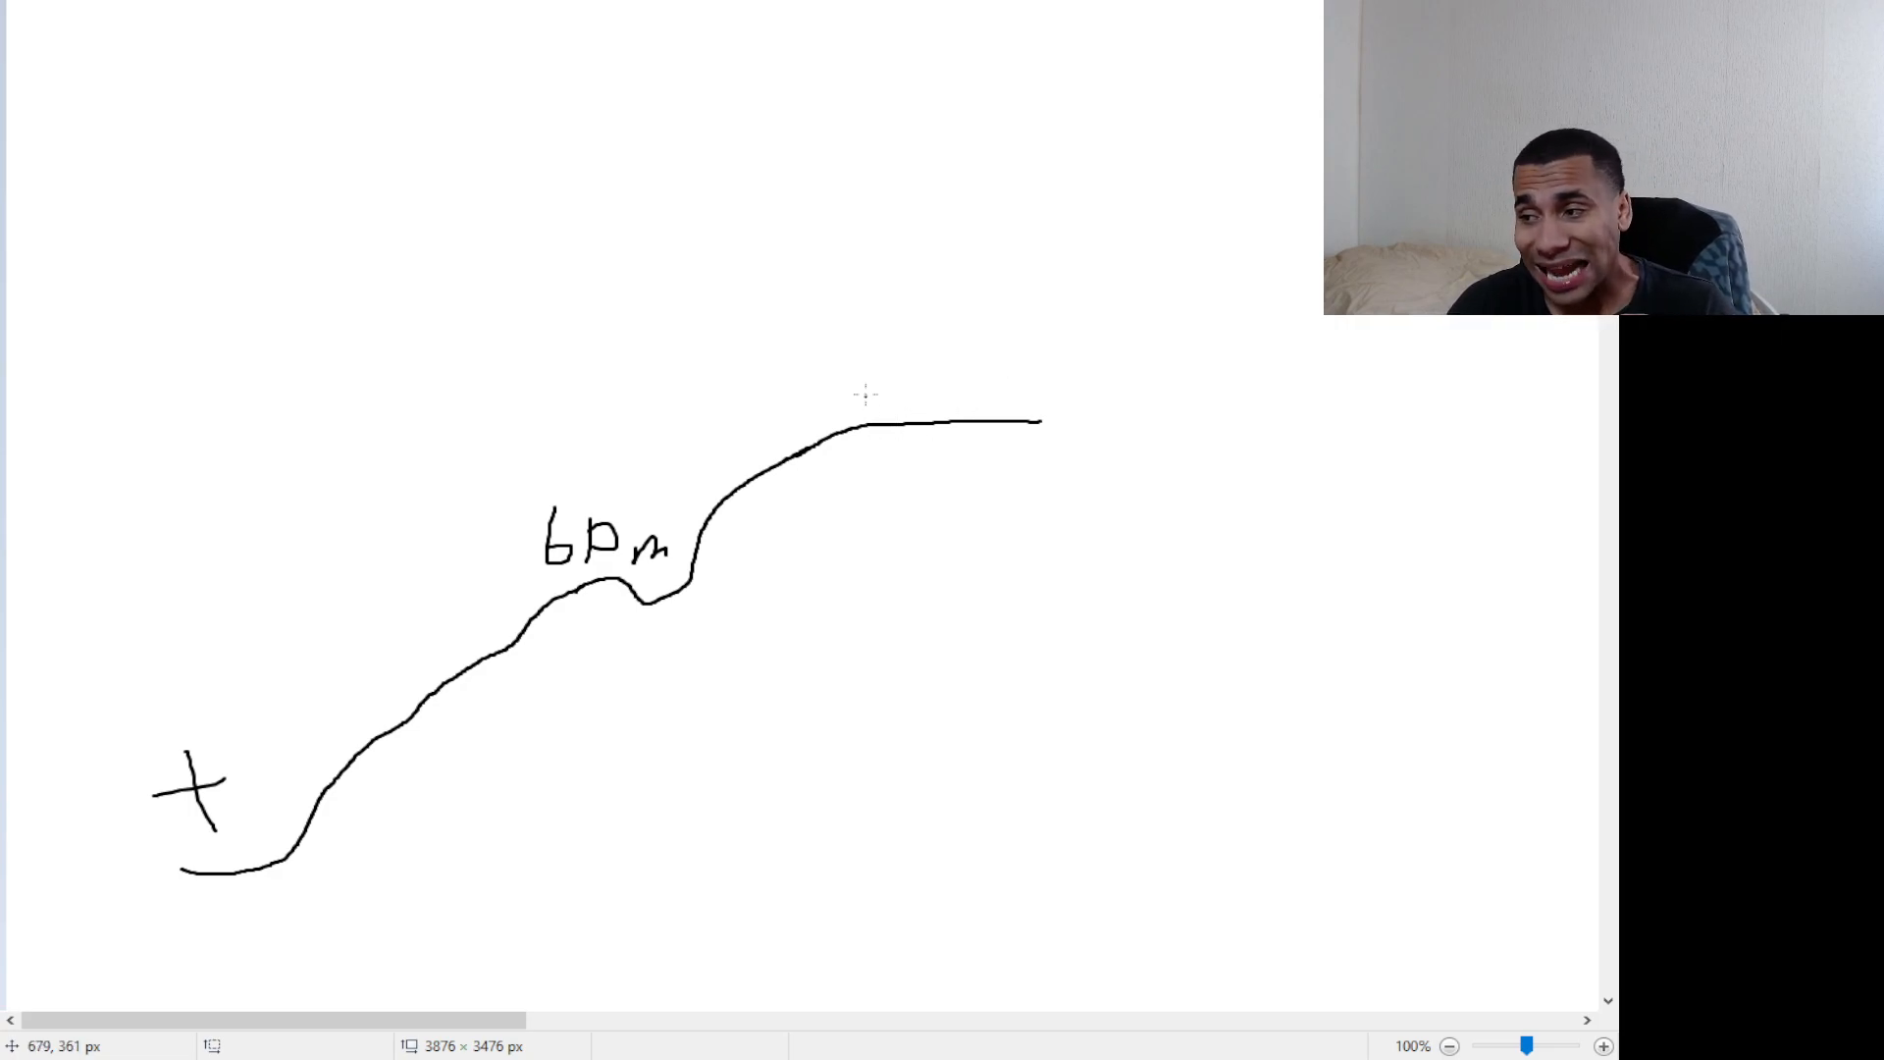
left_click_drag(866, 329, 877, 391)
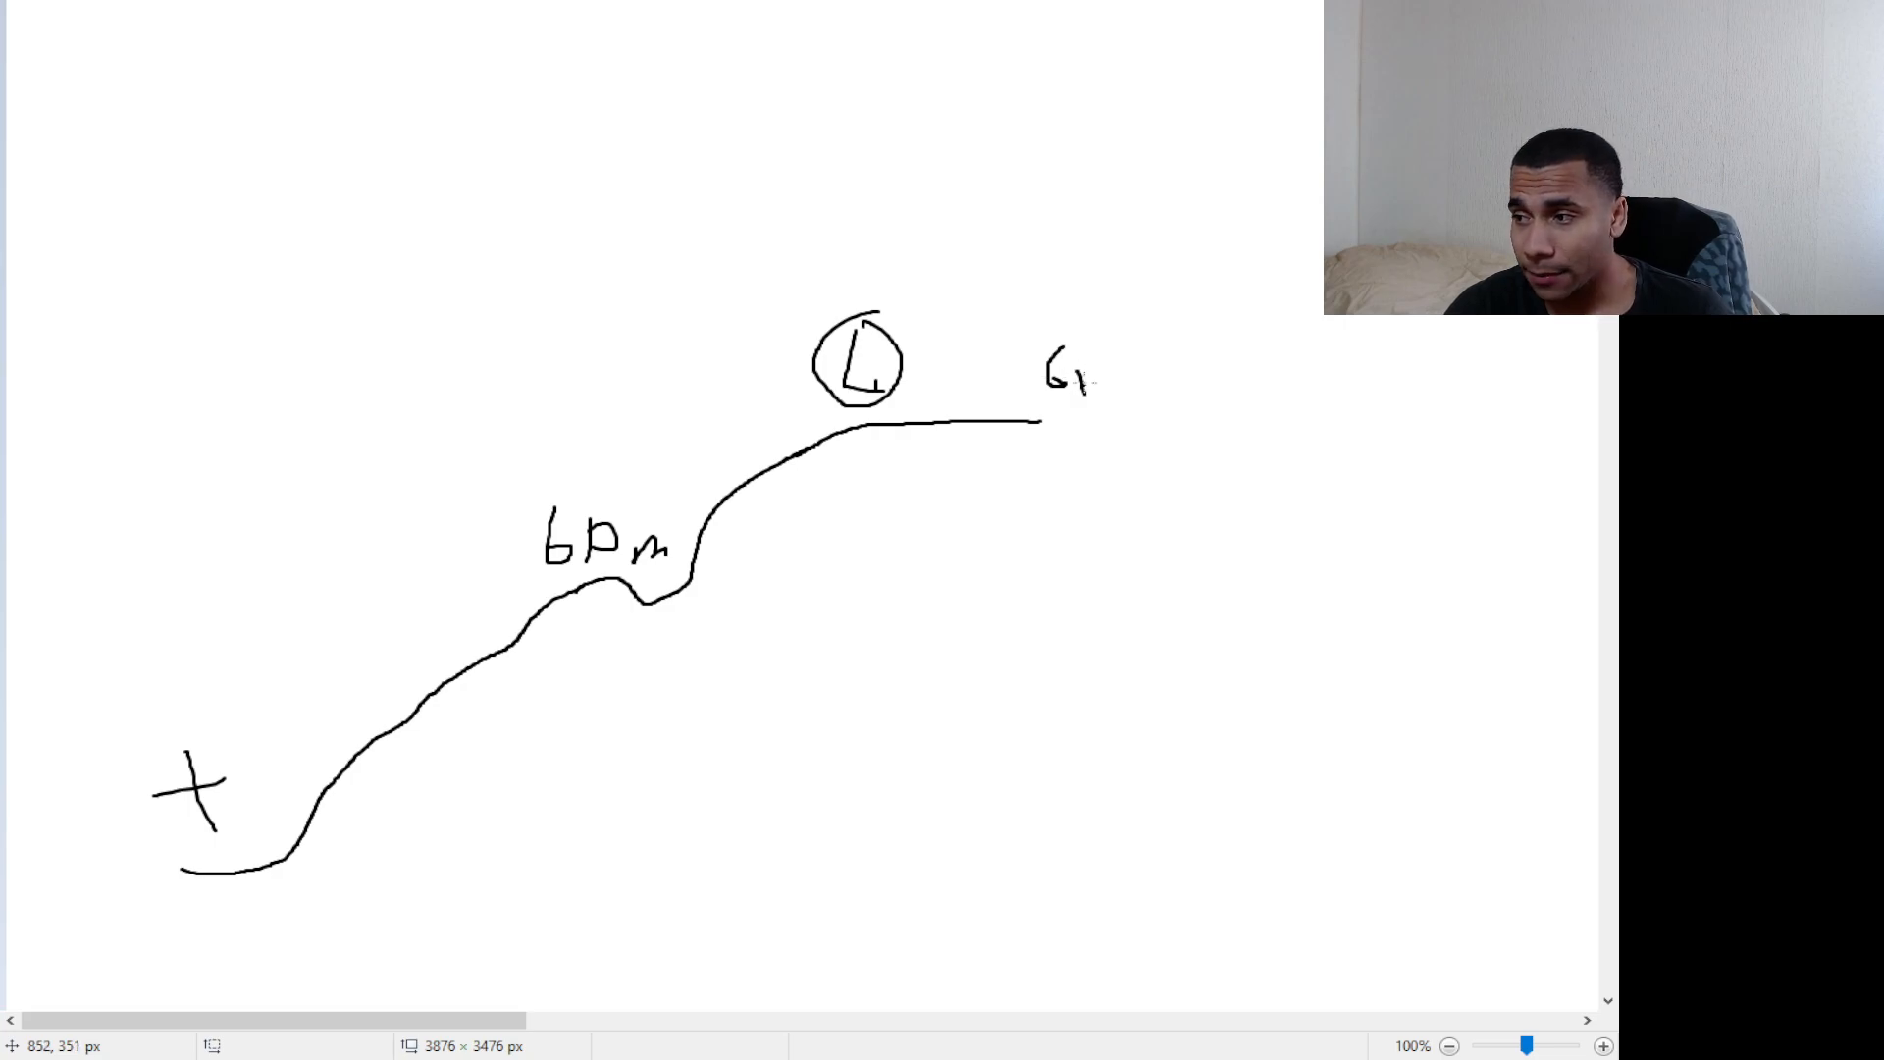
type("pm")
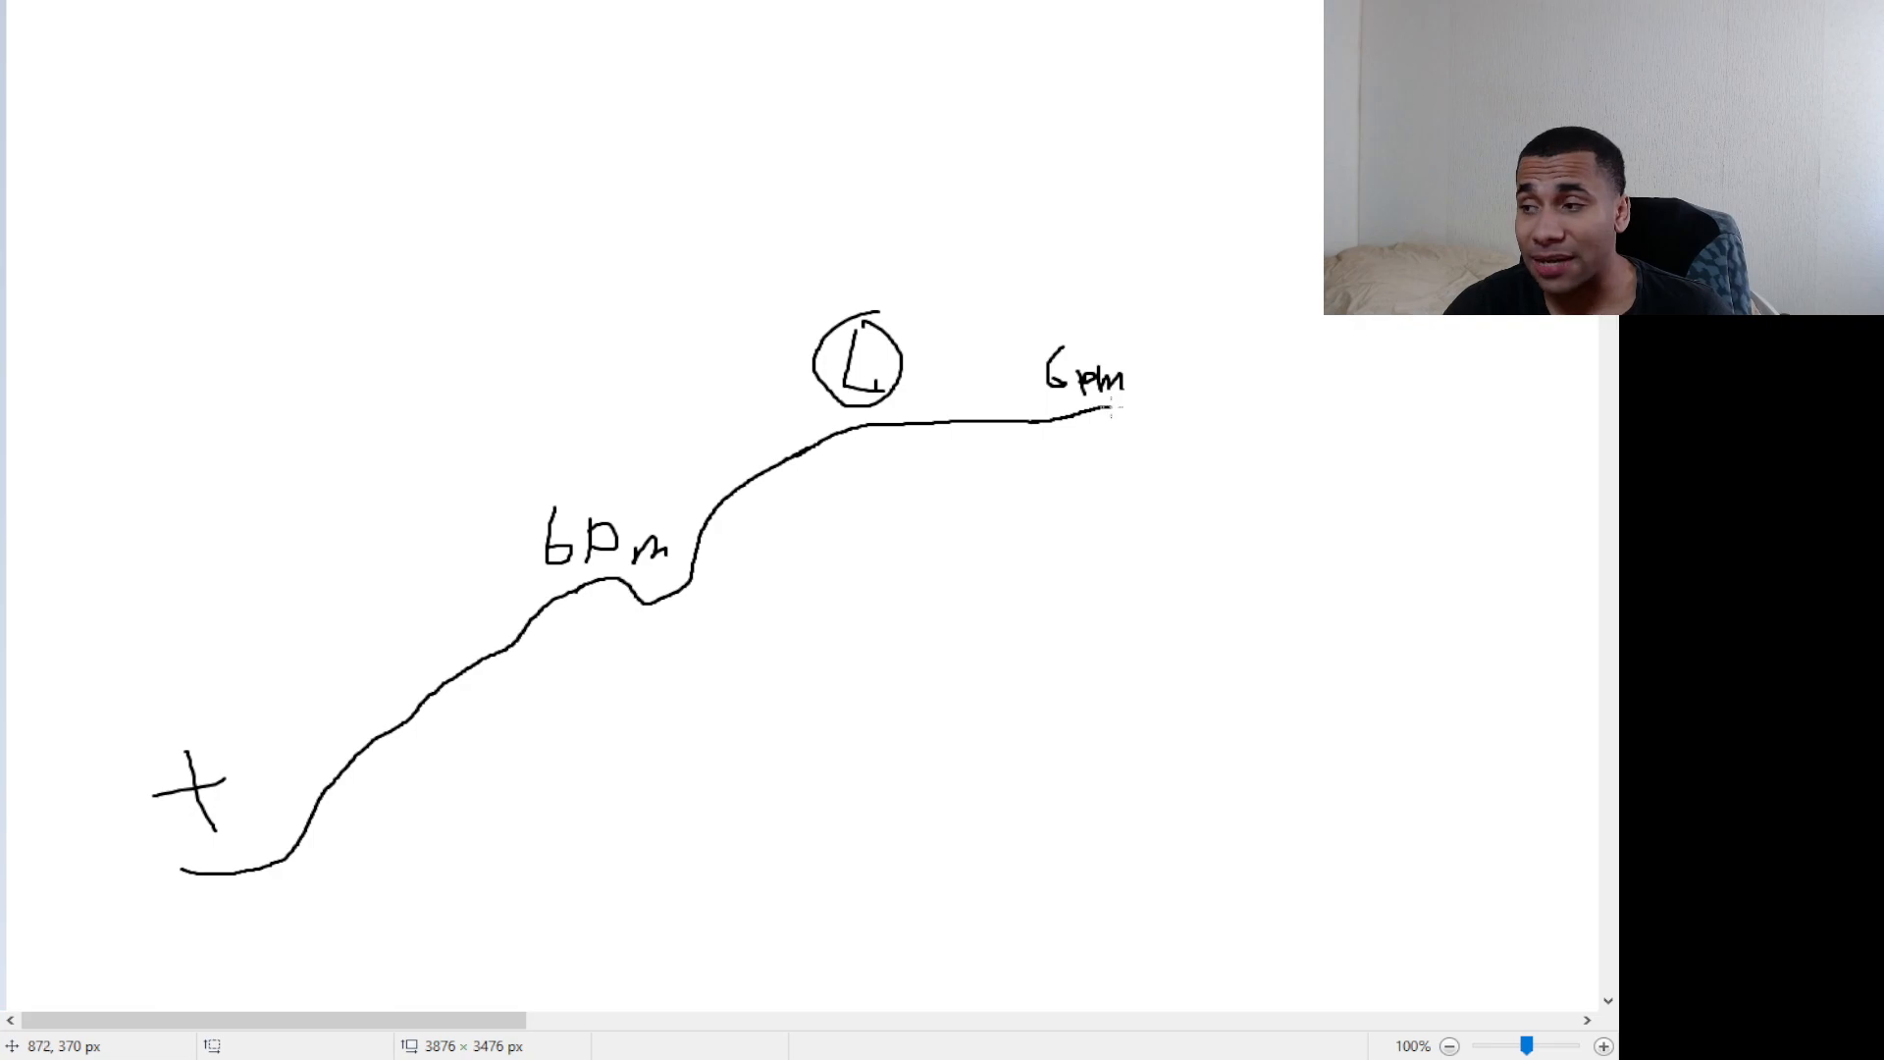
- Continue the curve past the second 6pm label and let it fall in steps to a low point
left_click_drag(1099, 414, 1160, 463)
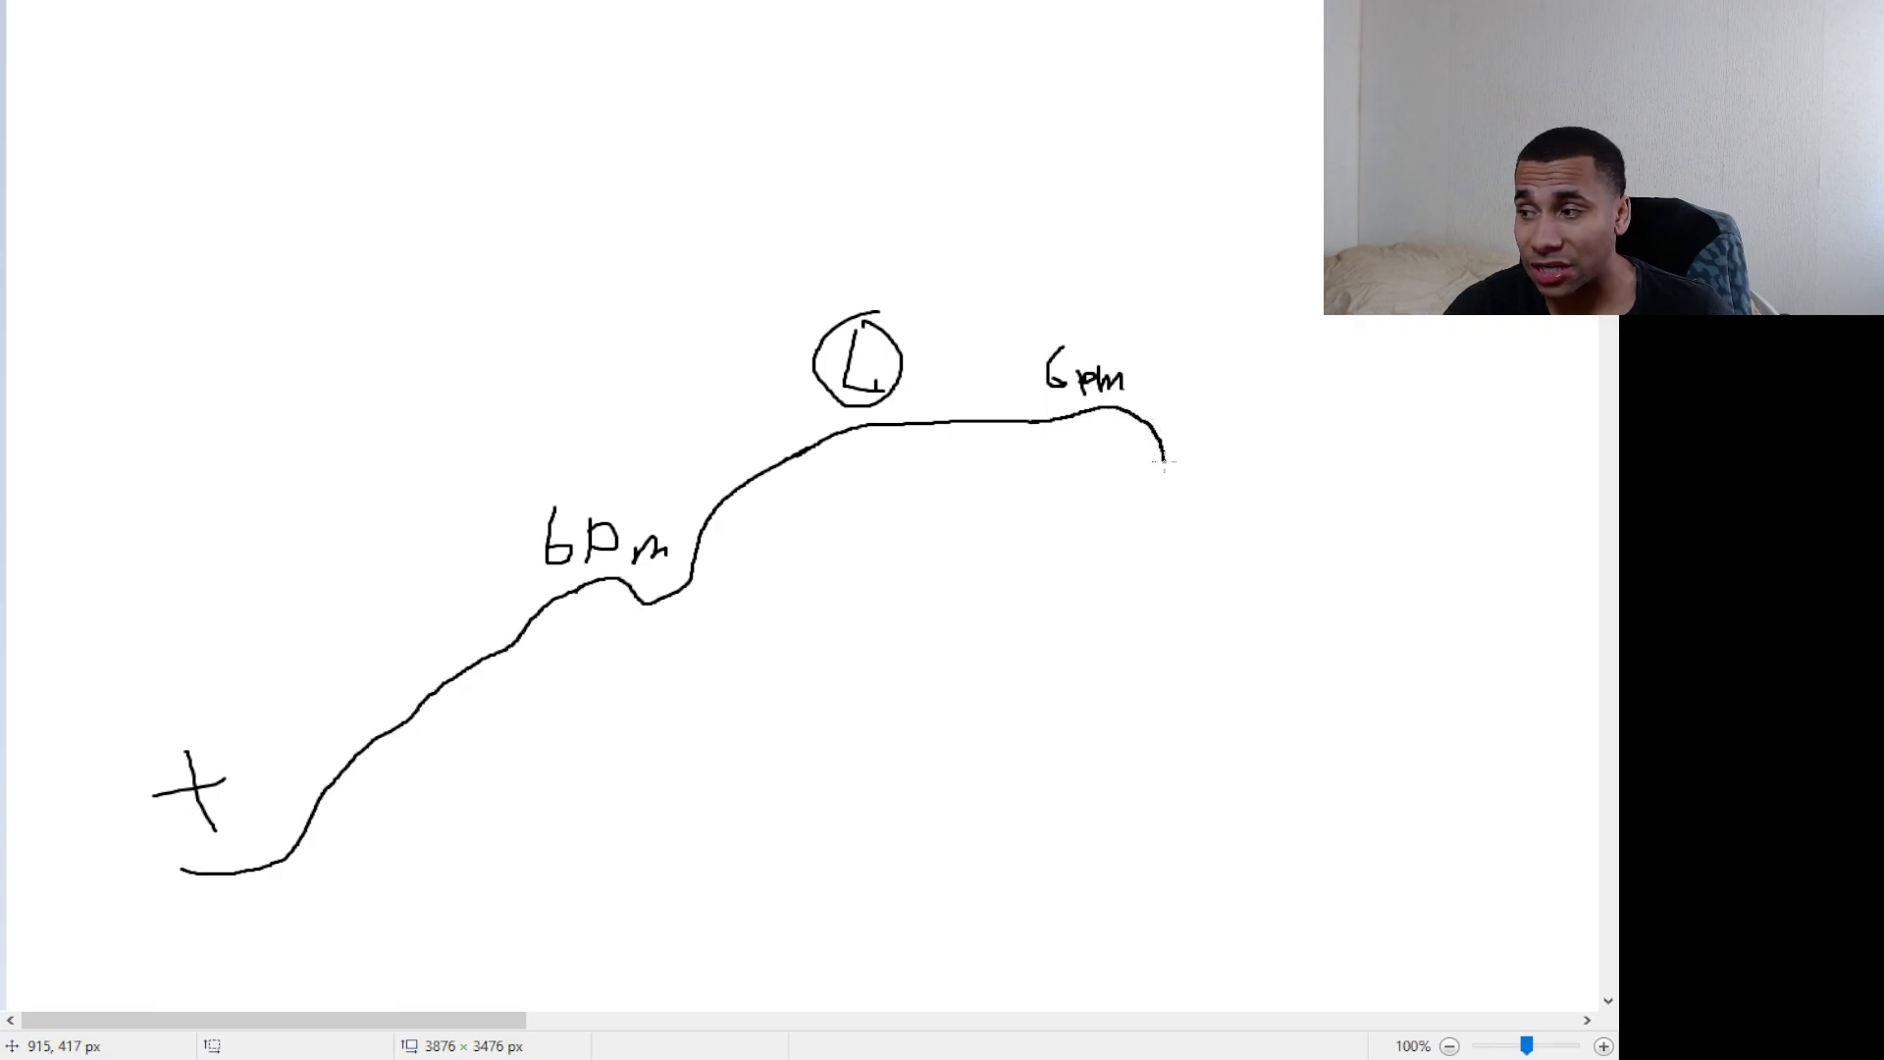
left_click_drag(1126, 457, 1239, 492)
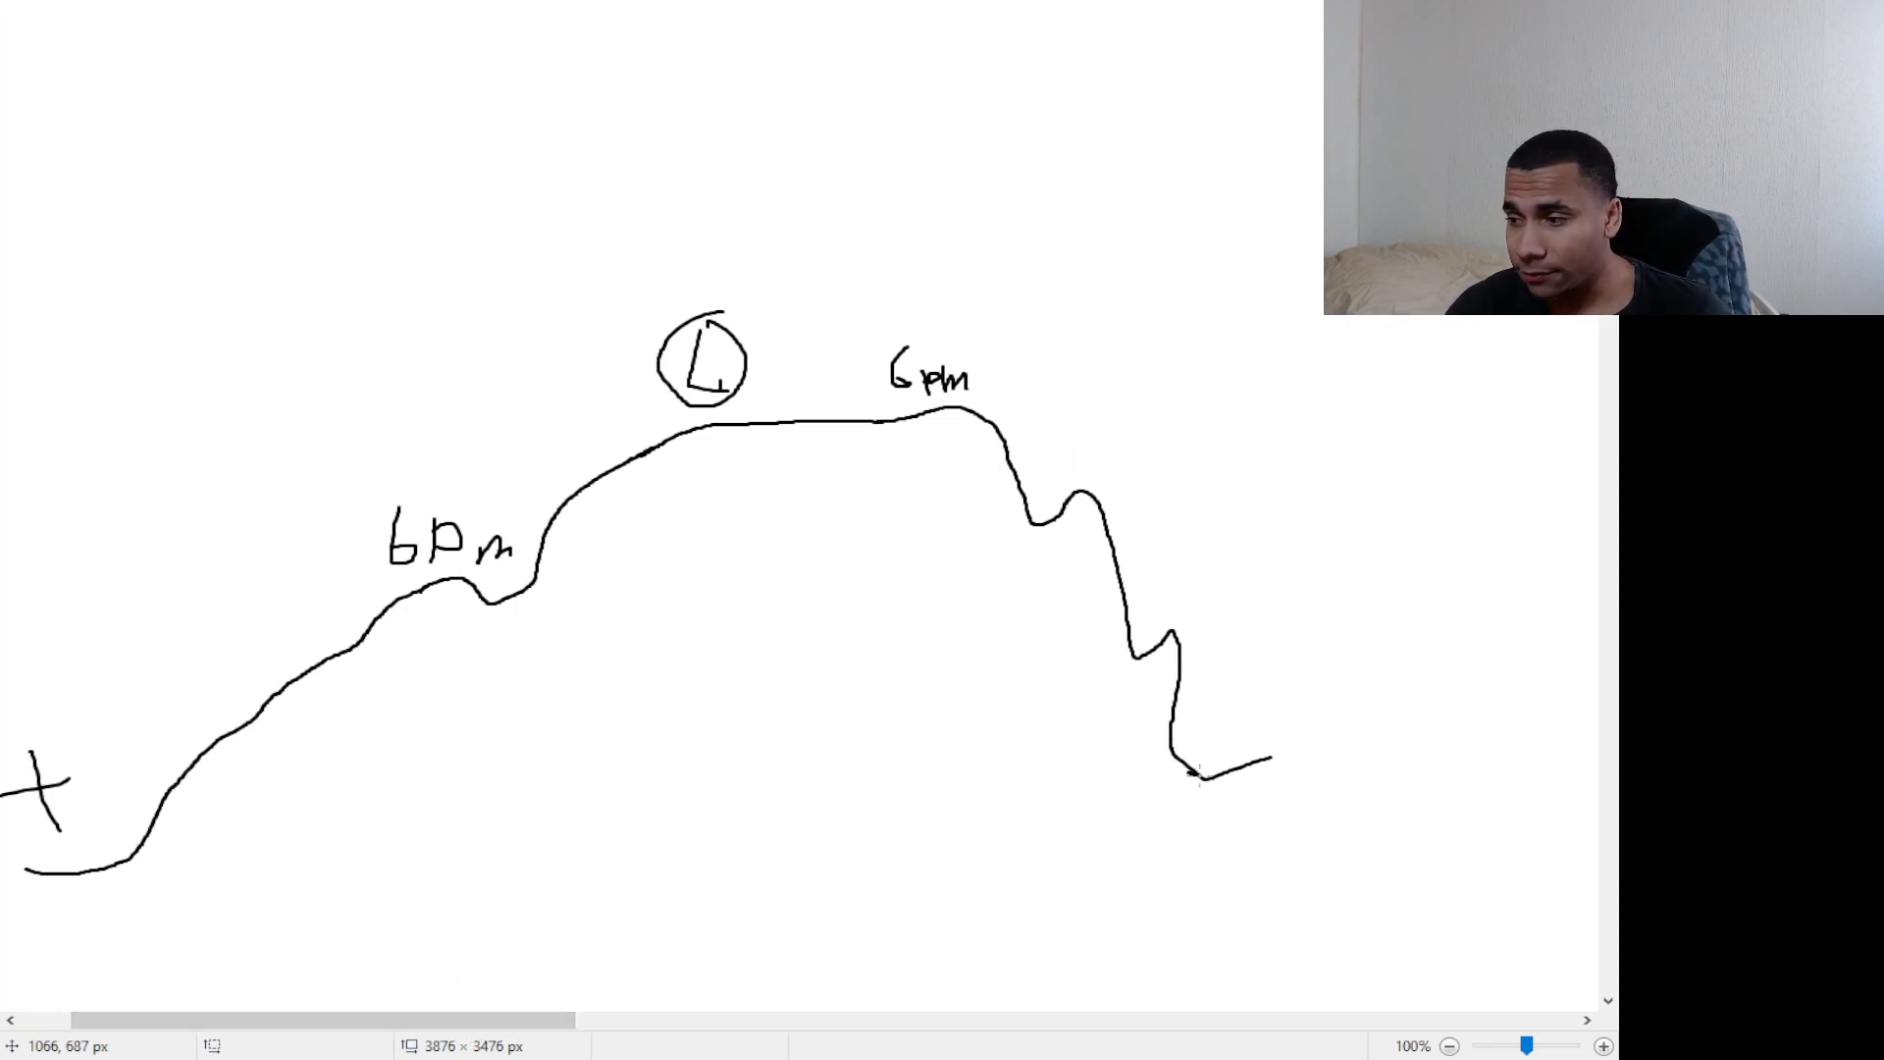
- Mark the curve's lowest point with a circled T
left_click_drag(1189, 776, 1347, 817)
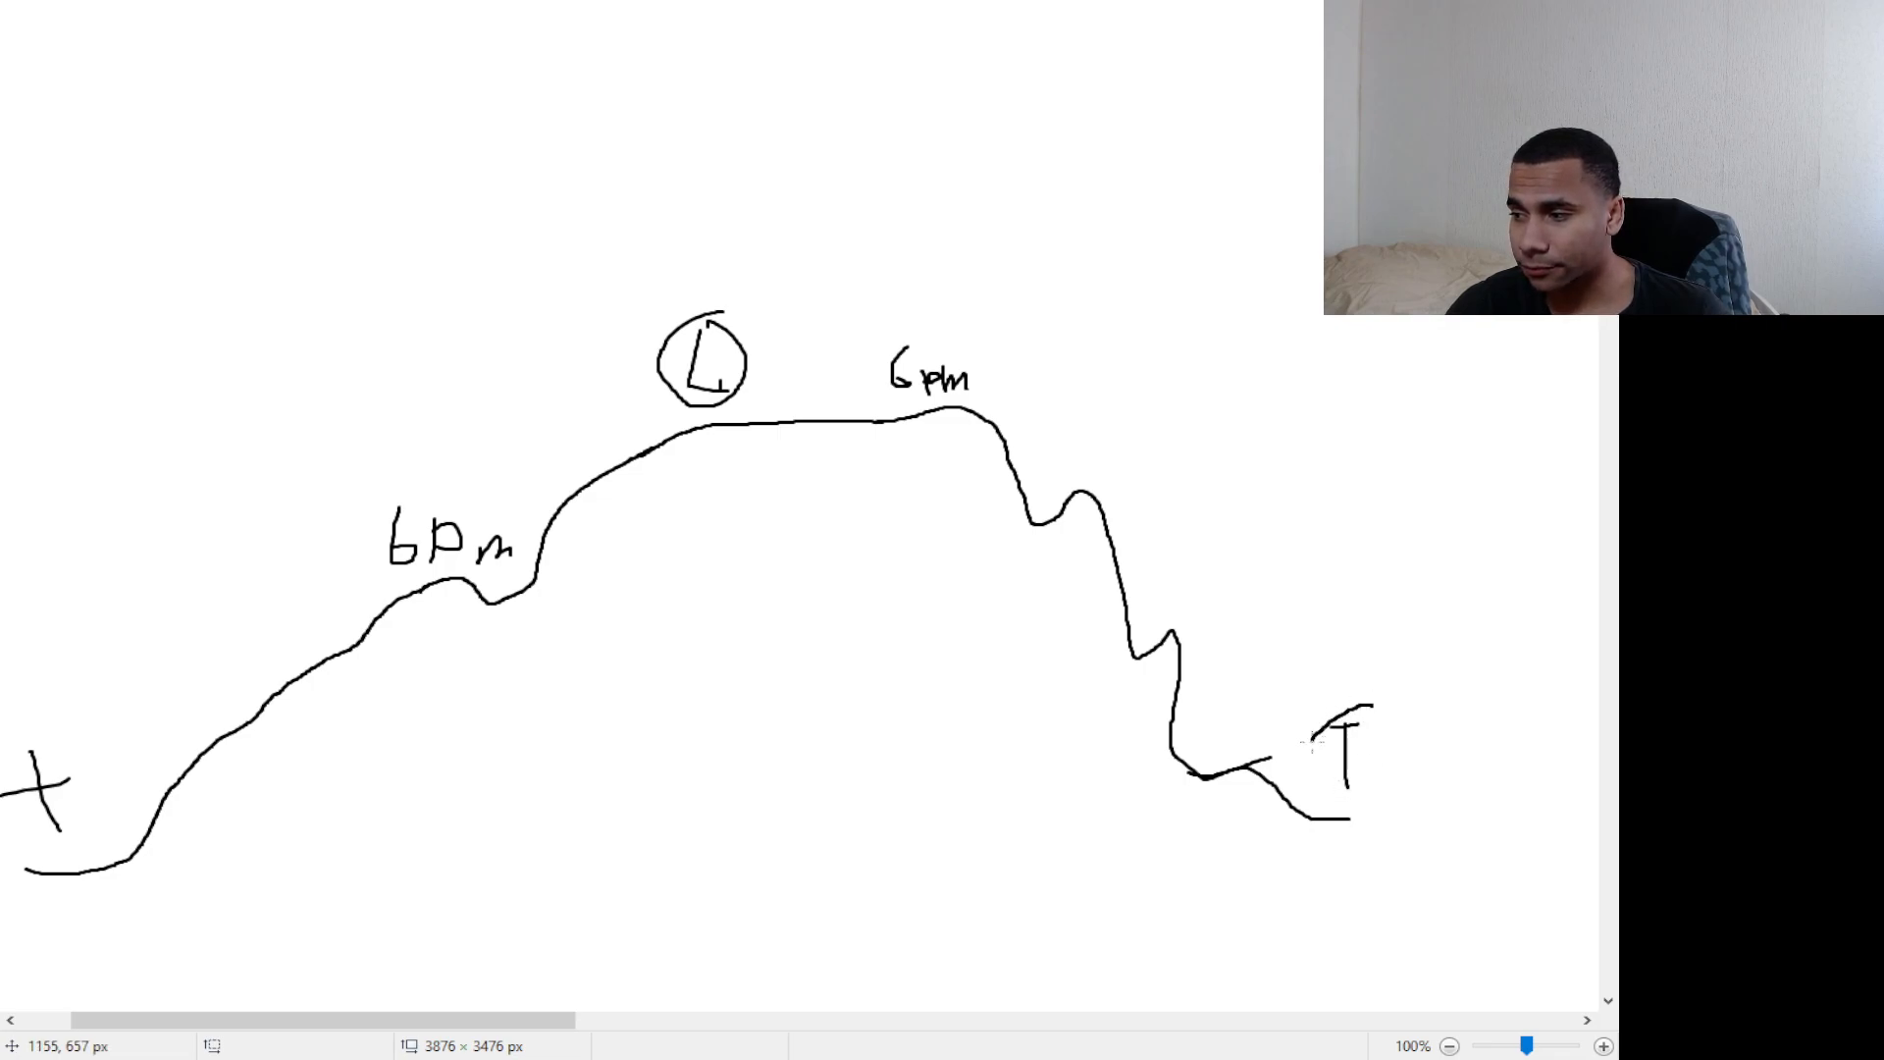
left_click_drag(1315, 702, 1346, 793)
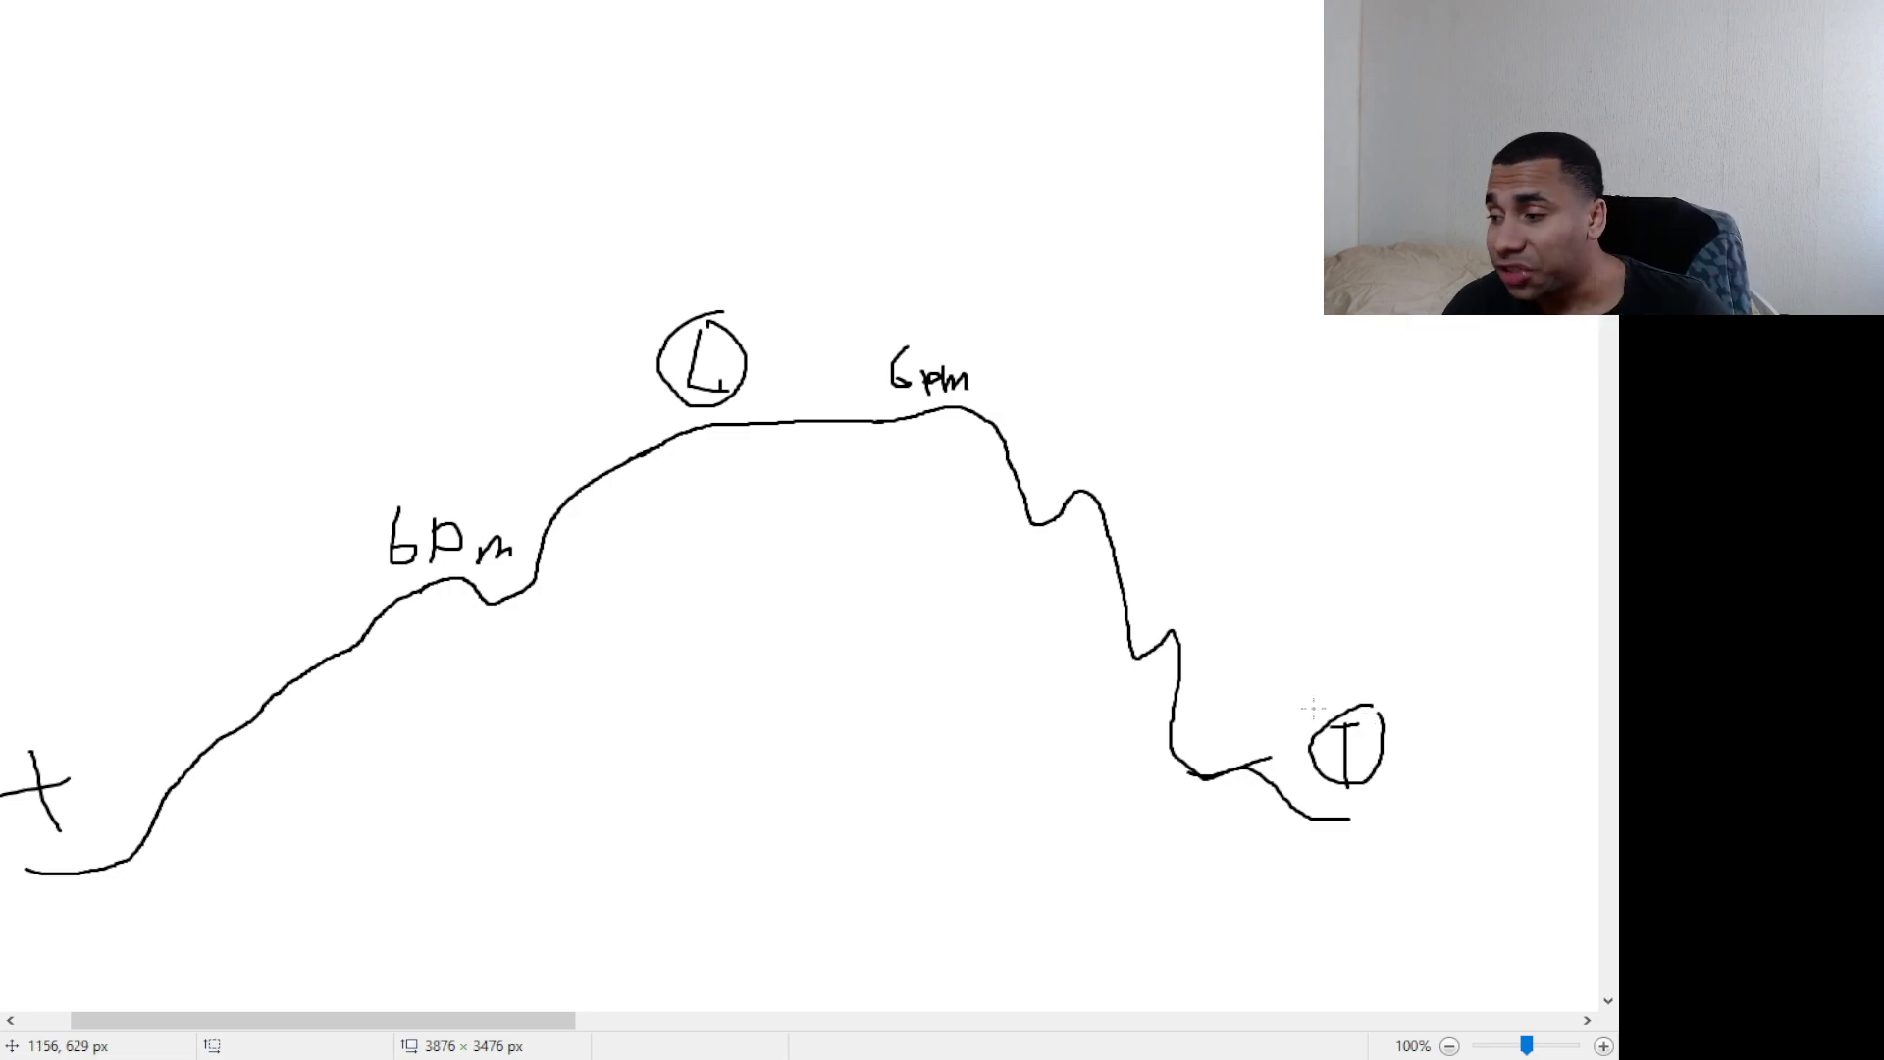
mouse_move(1189, 899)
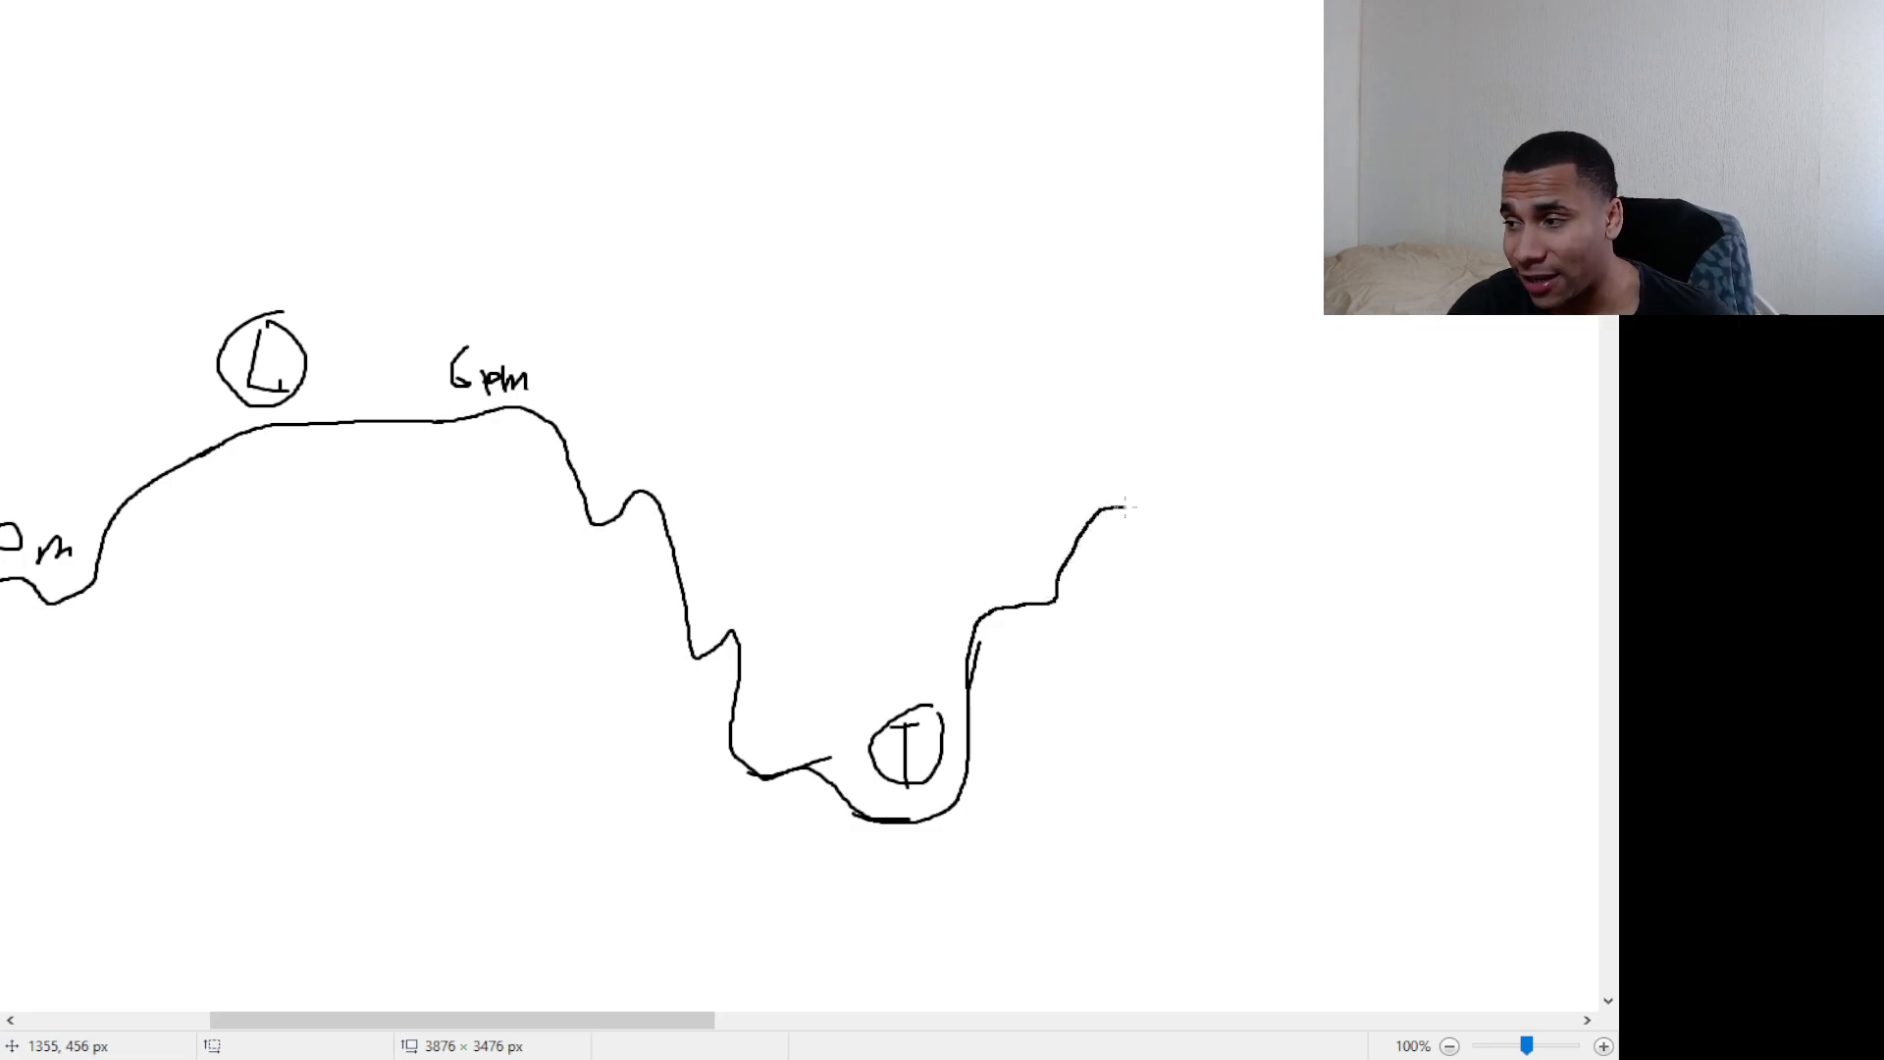
left_click_drag(1111, 511, 1321, 437)
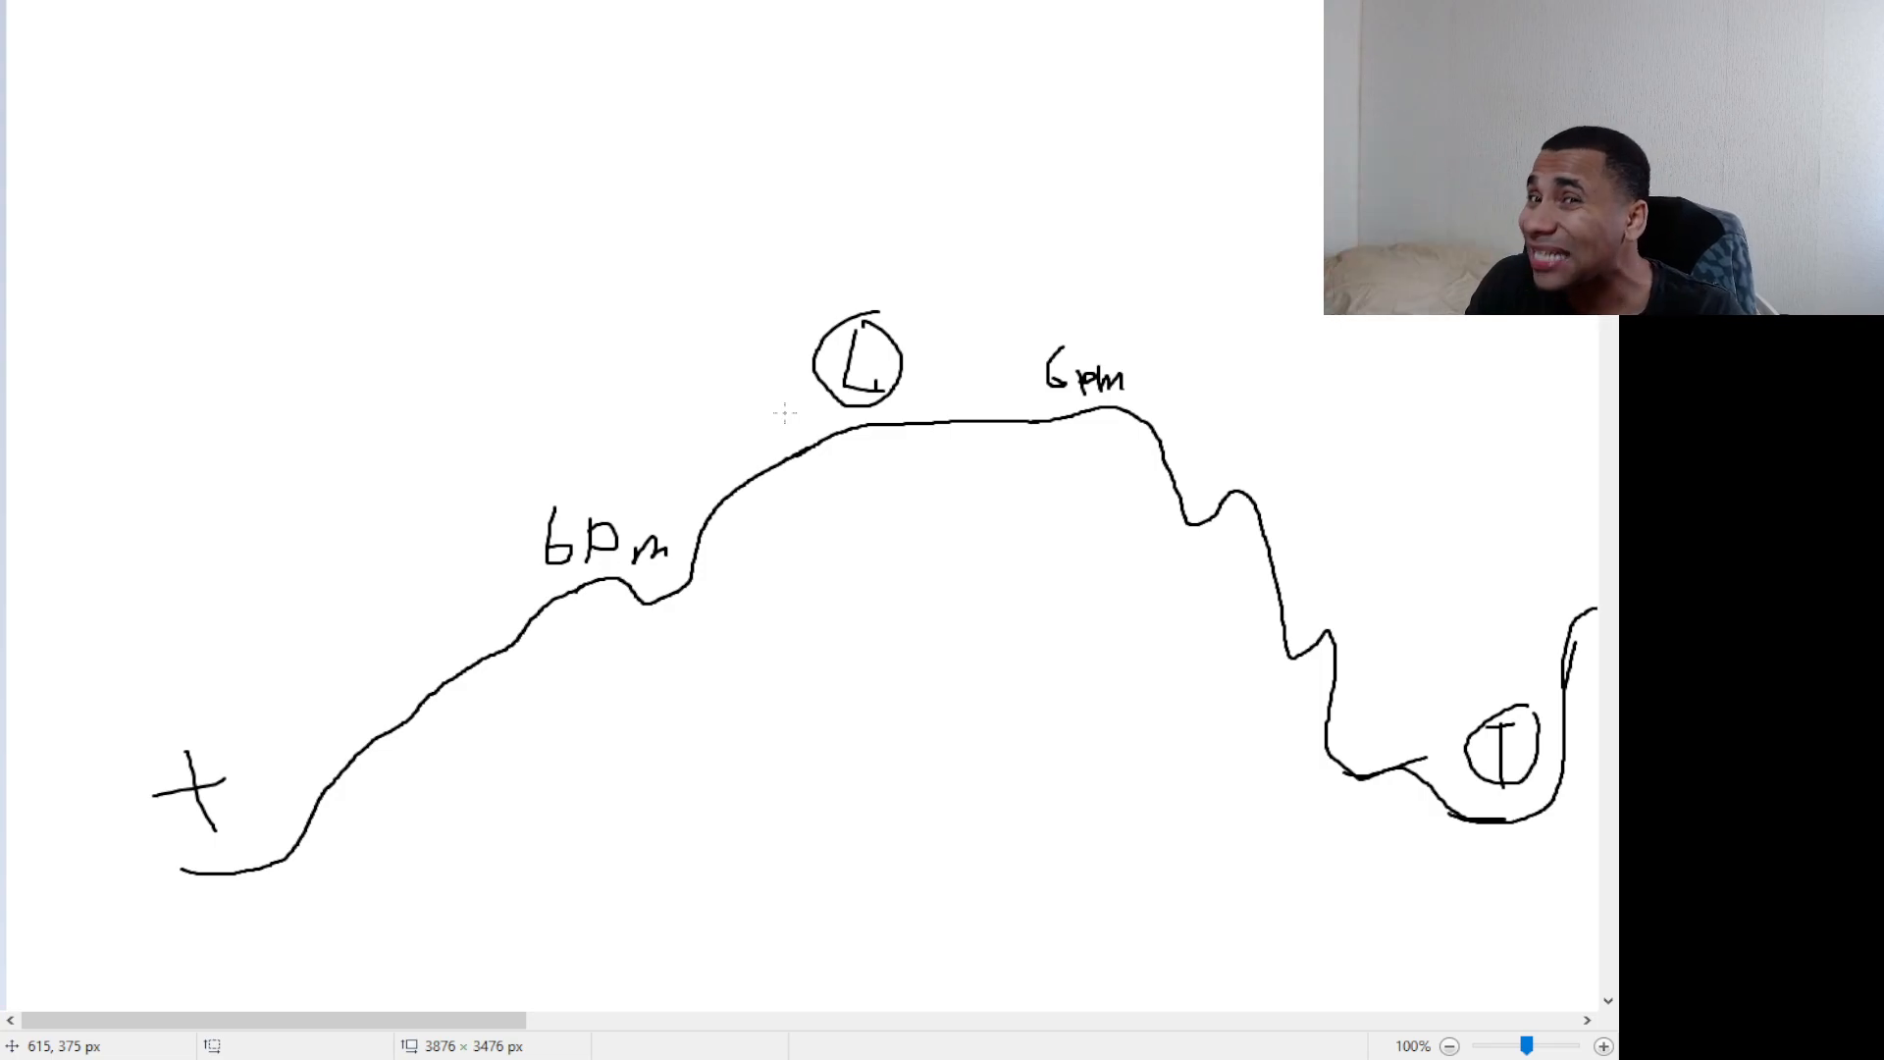
mouse_move(1139, 349)
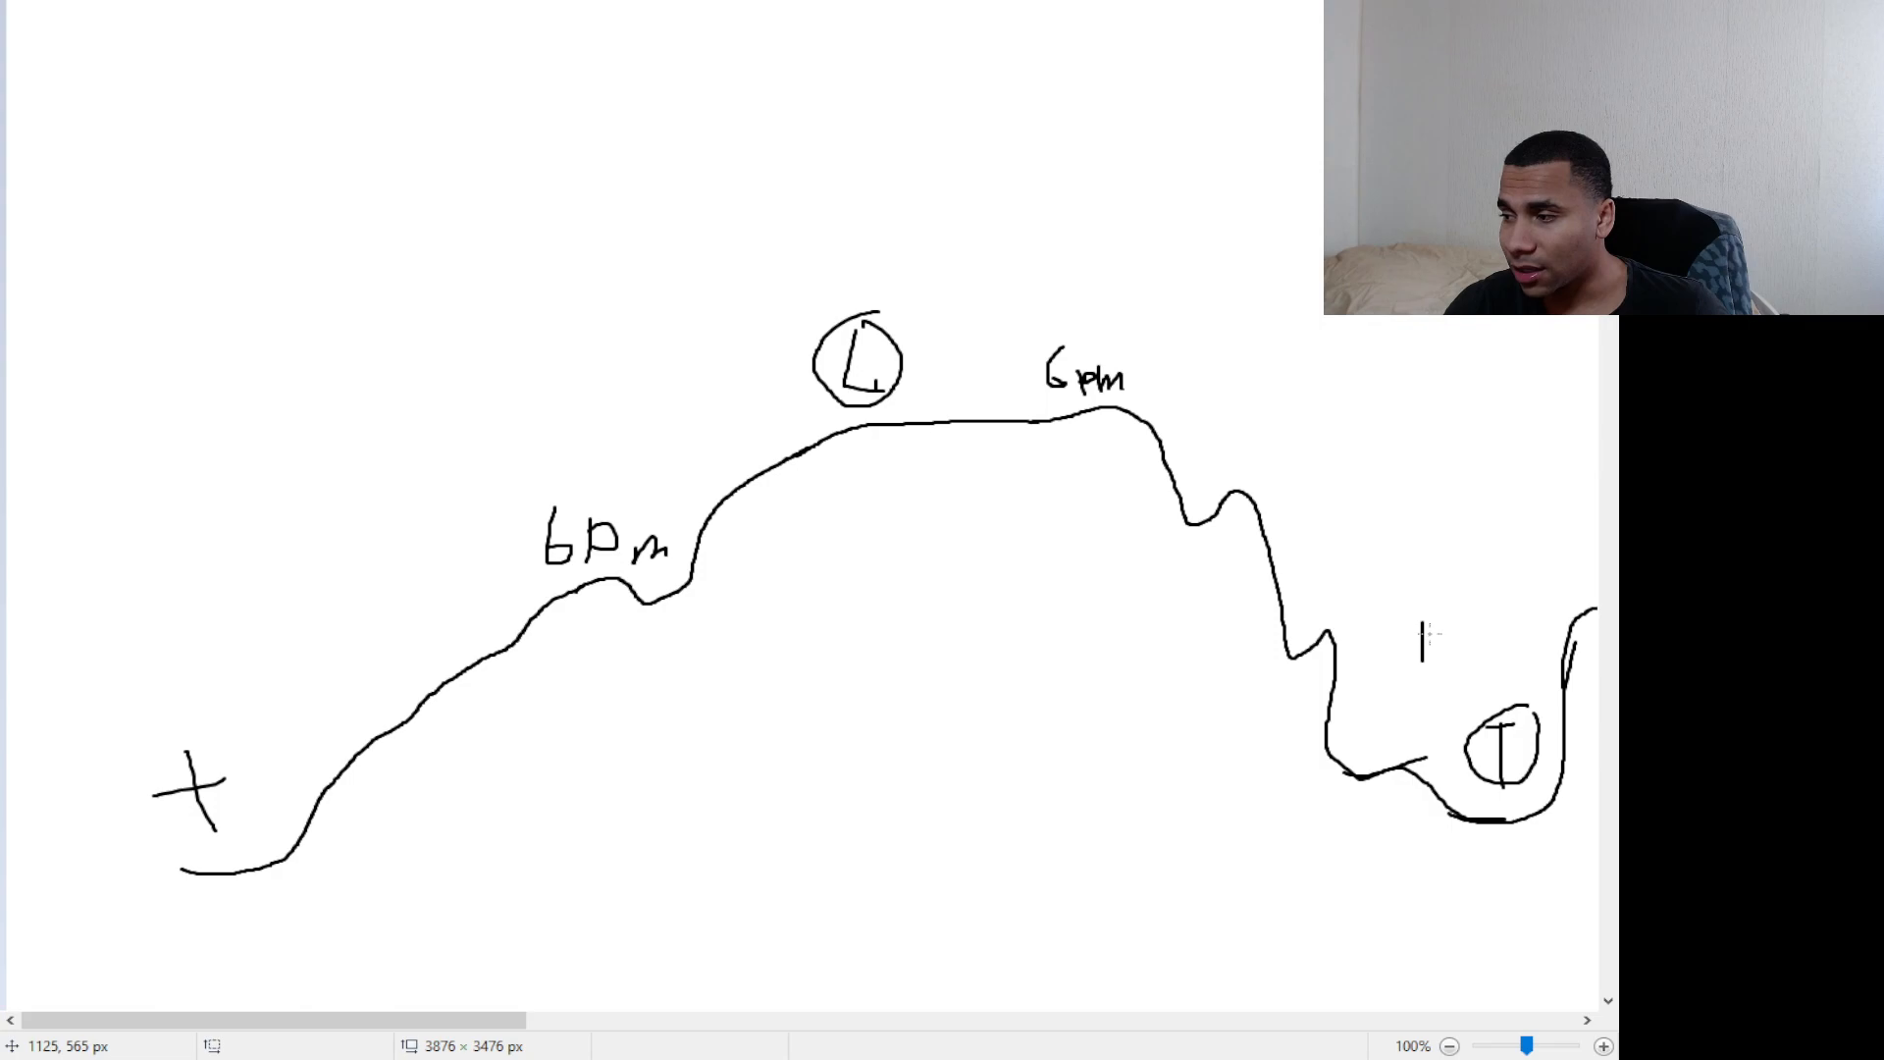
- Add an R marker beside the T and sketch a second rising trend line below the first
type("R")
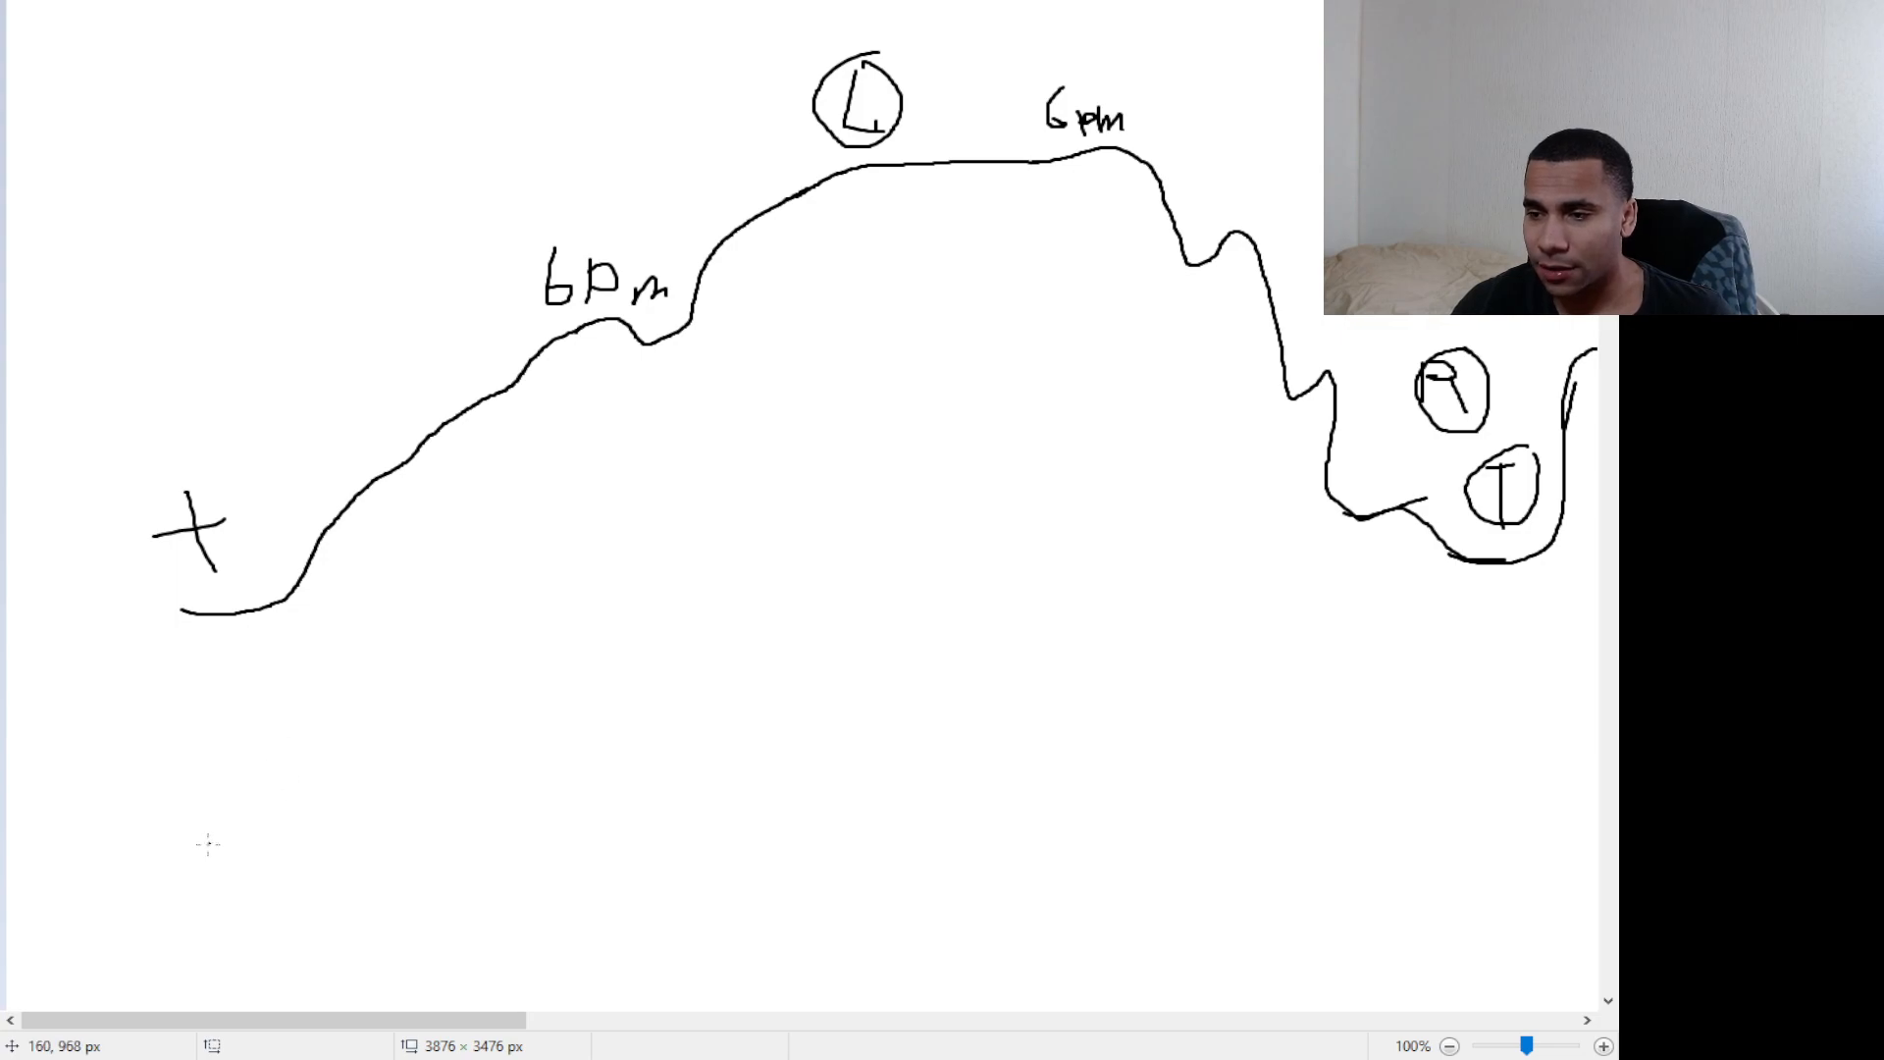
left_click_drag(204, 859, 402, 856)
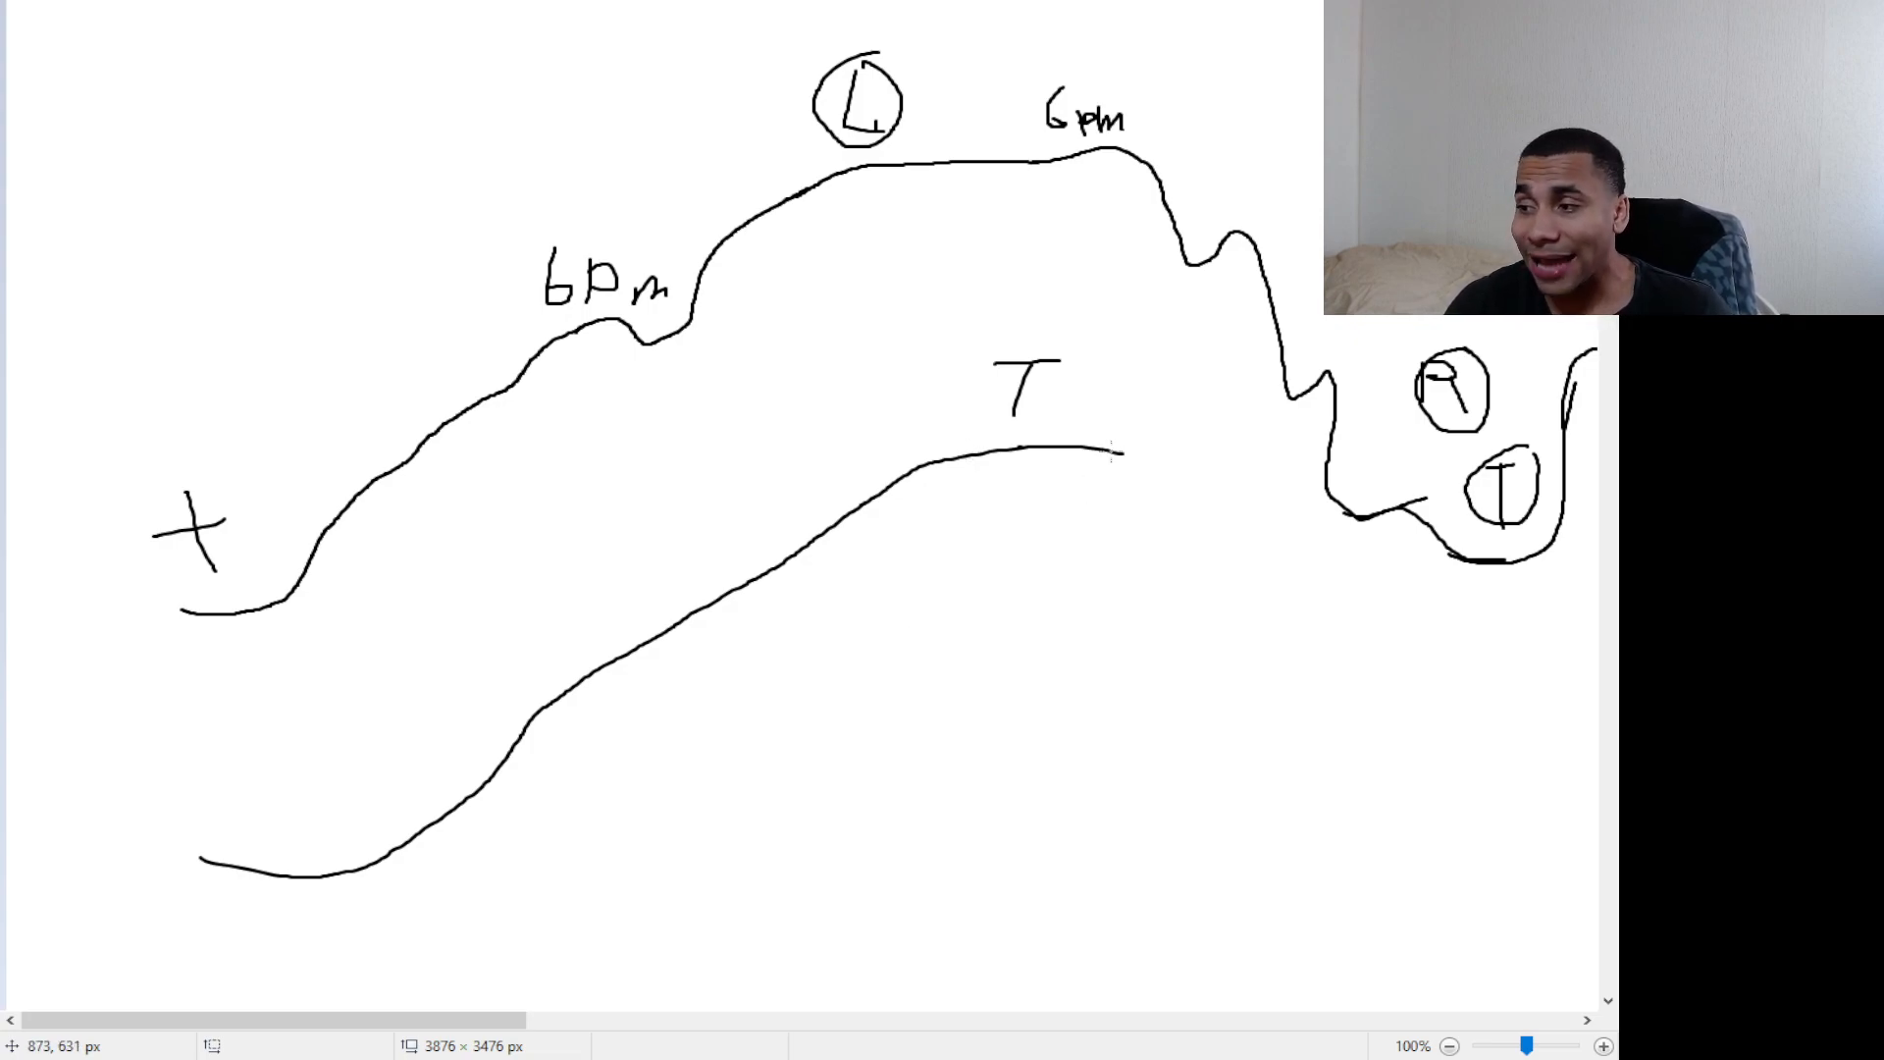
left_click_drag(1154, 453, 1160, 589)
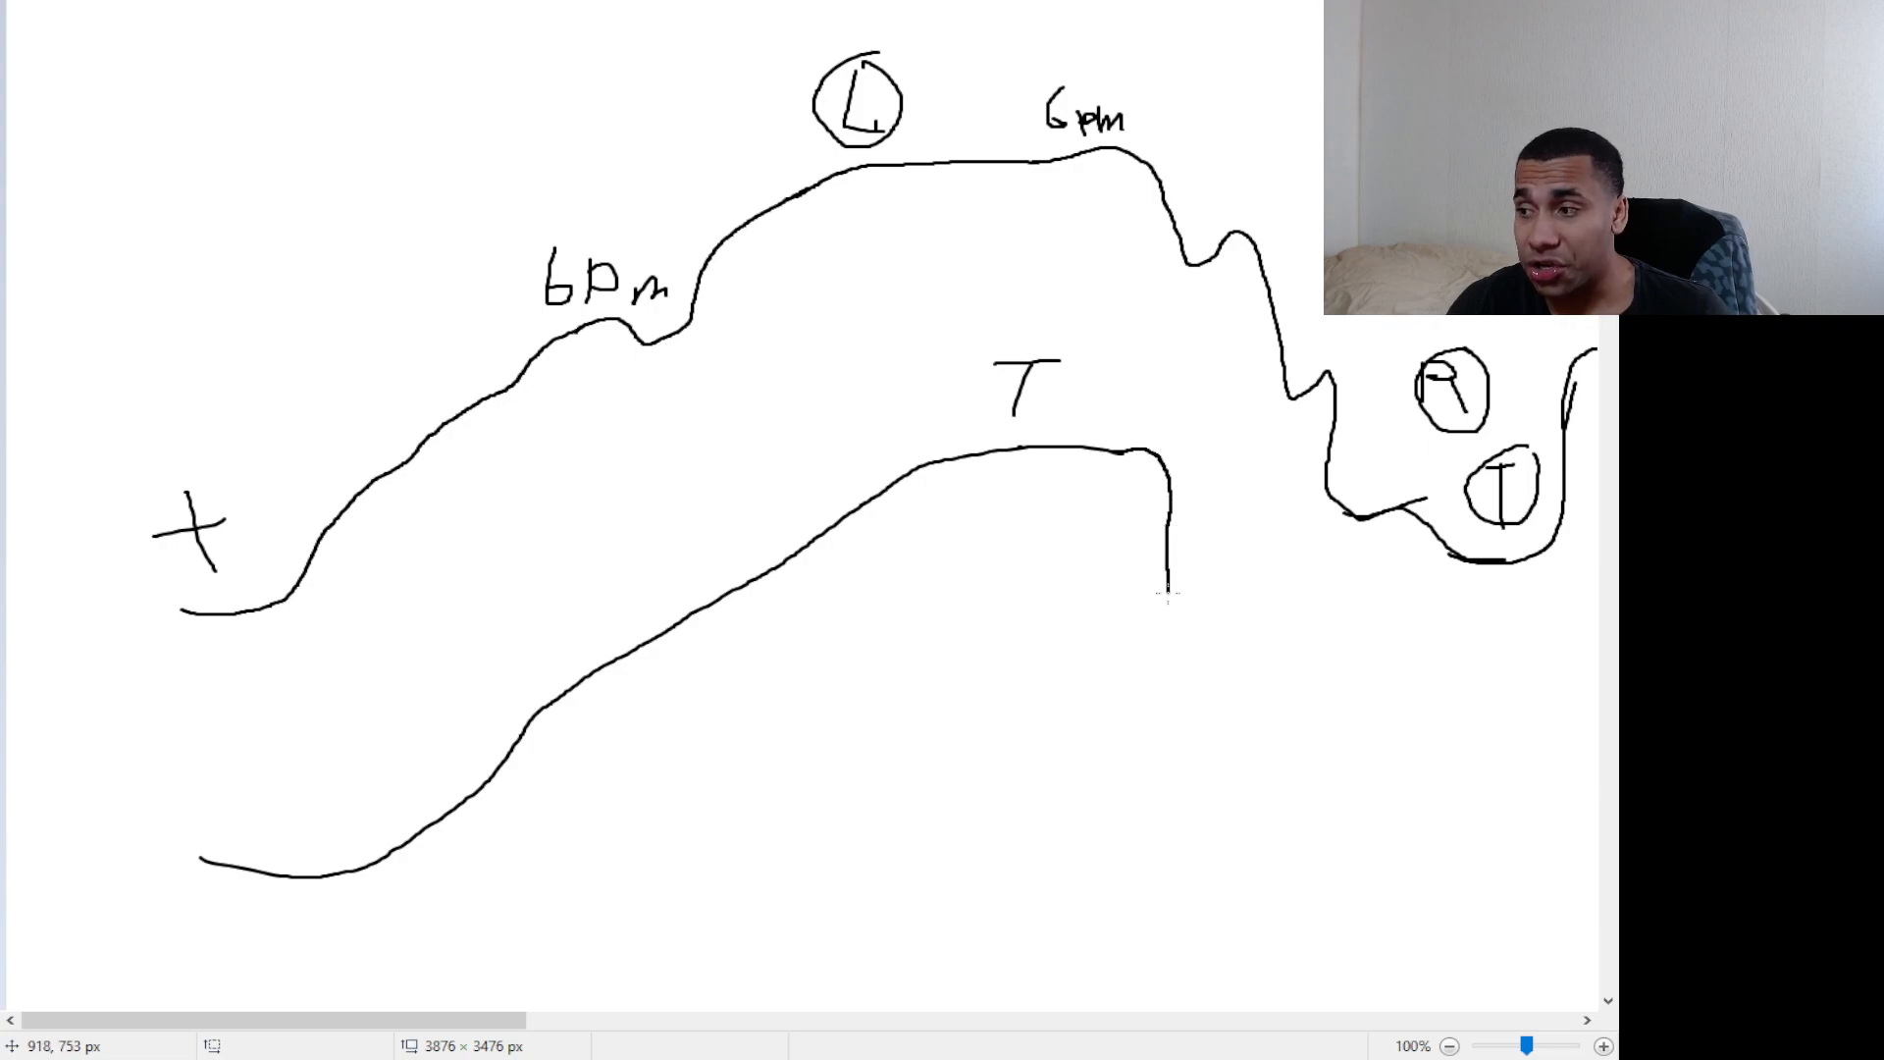
left_click_drag(1164, 589, 1393, 854)
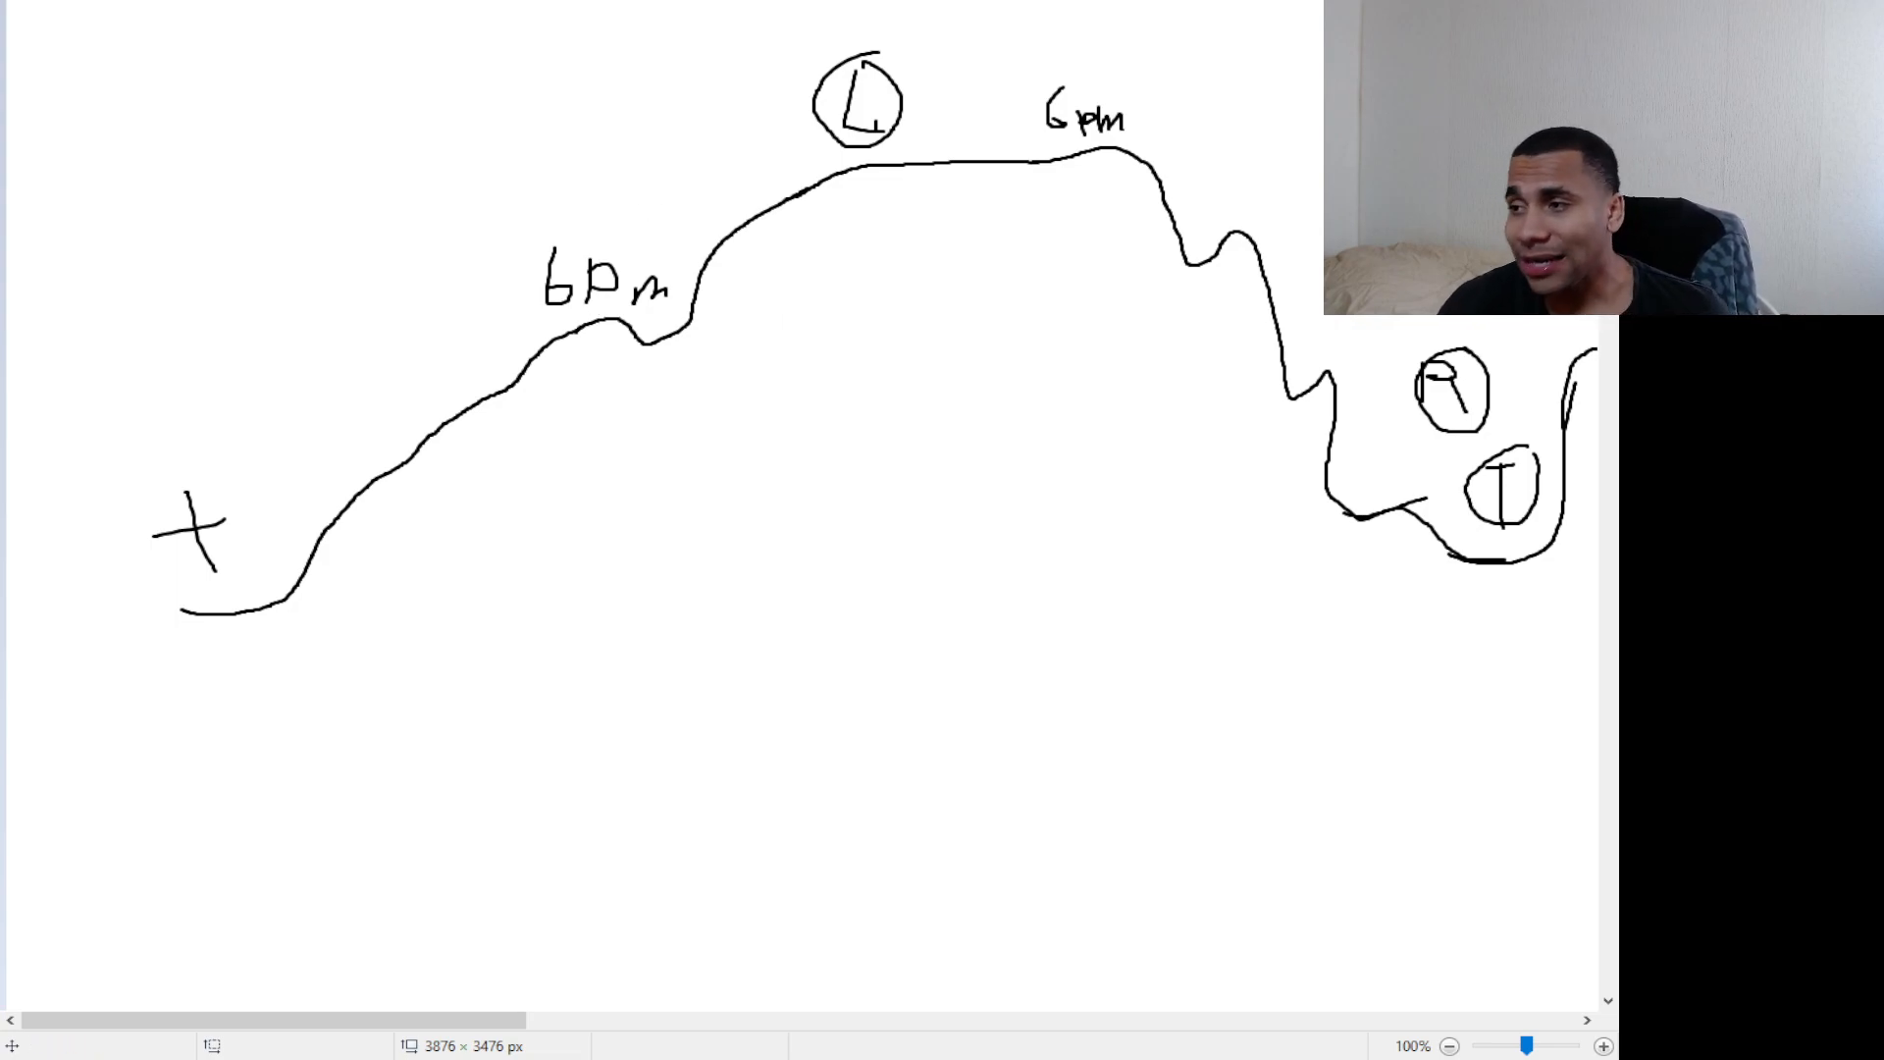
mouse_move(903, 181)
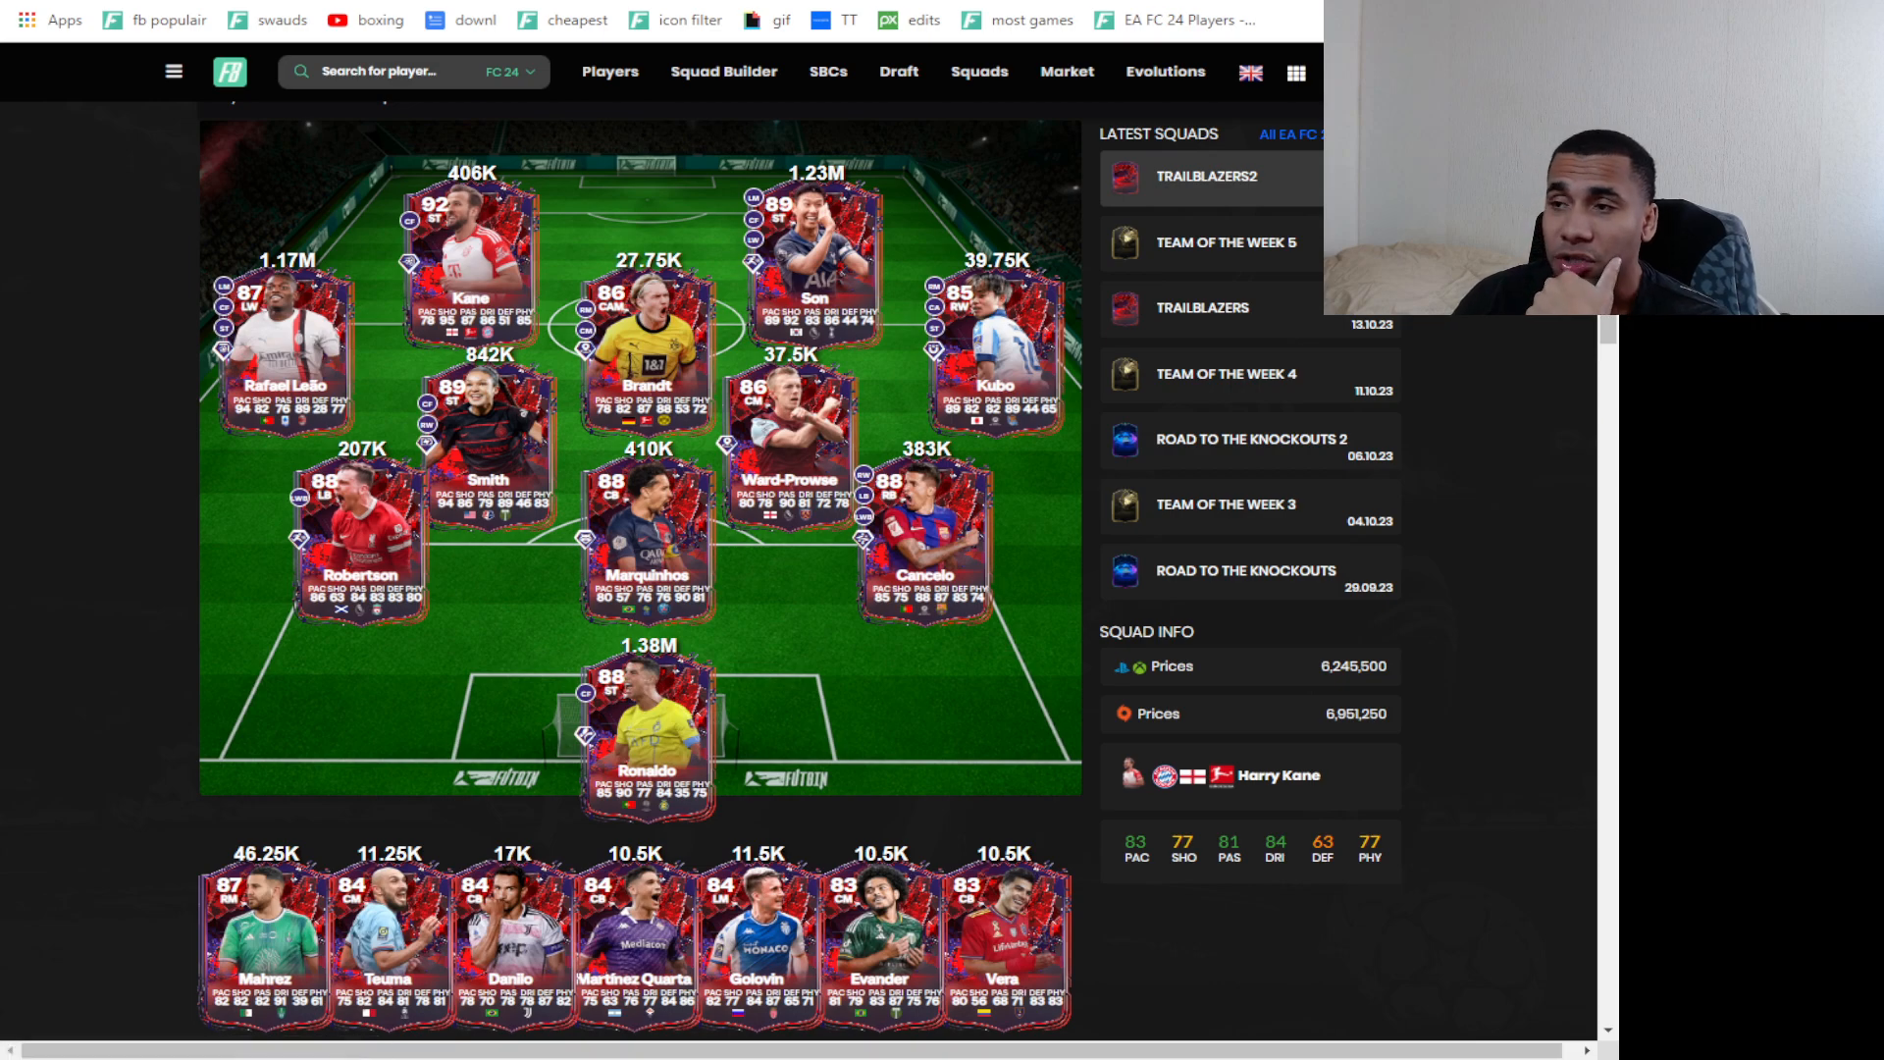
- Review Robertson's 206,000 price page and chart, then Marquinhos's Trailblazers page at 410,000
left_click(362, 528)
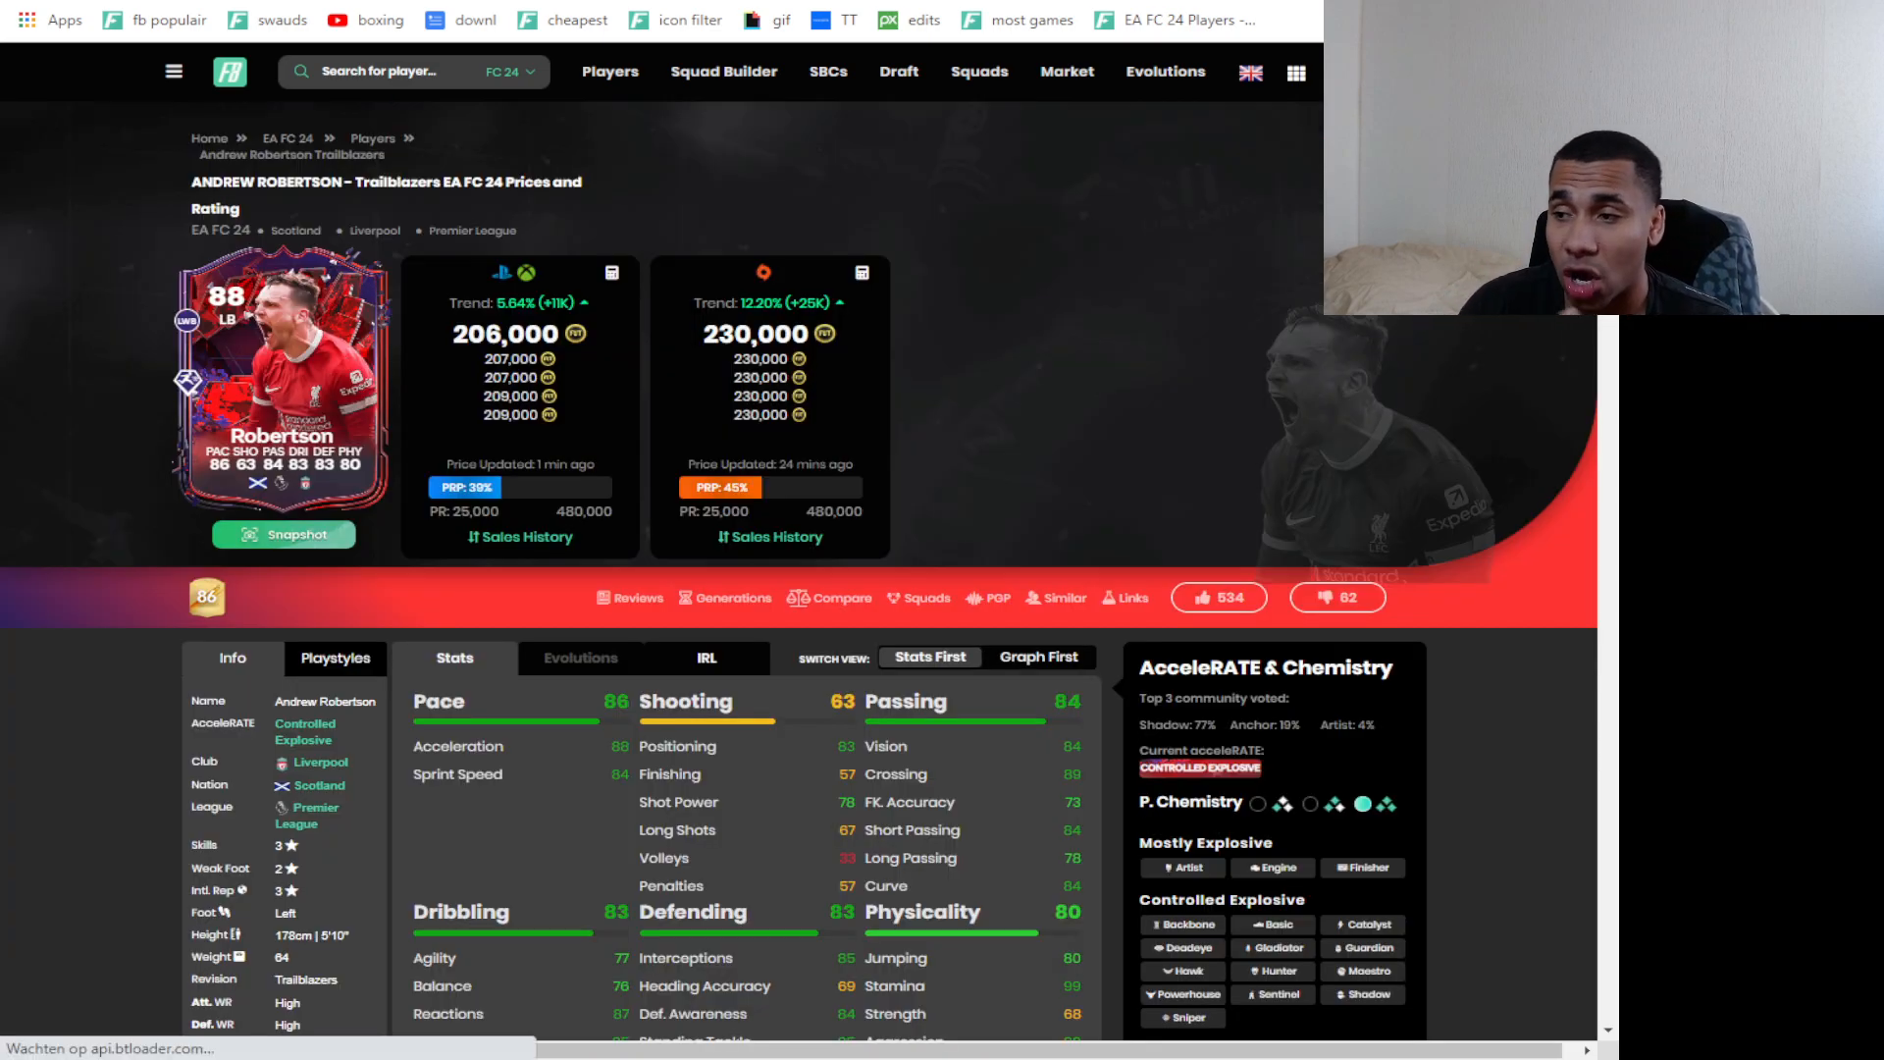
scroll("down", 3)
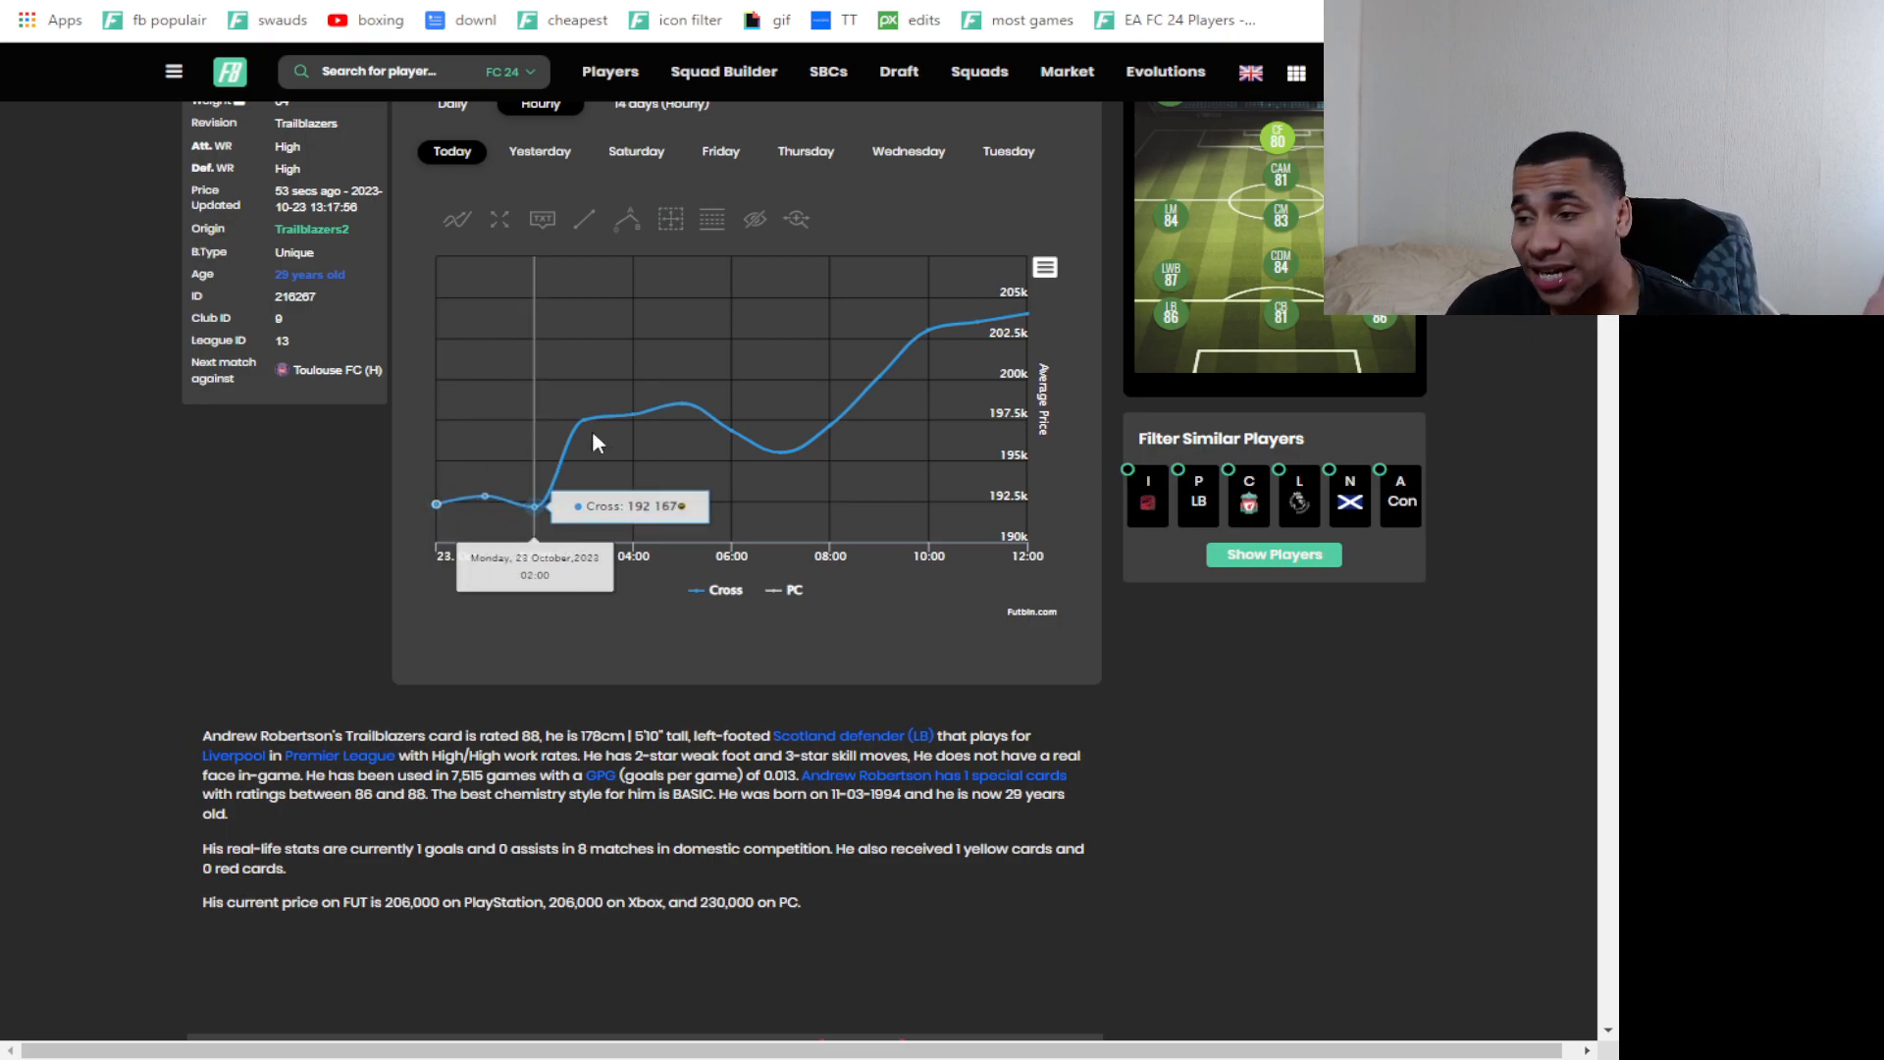
mouse_move(726, 432)
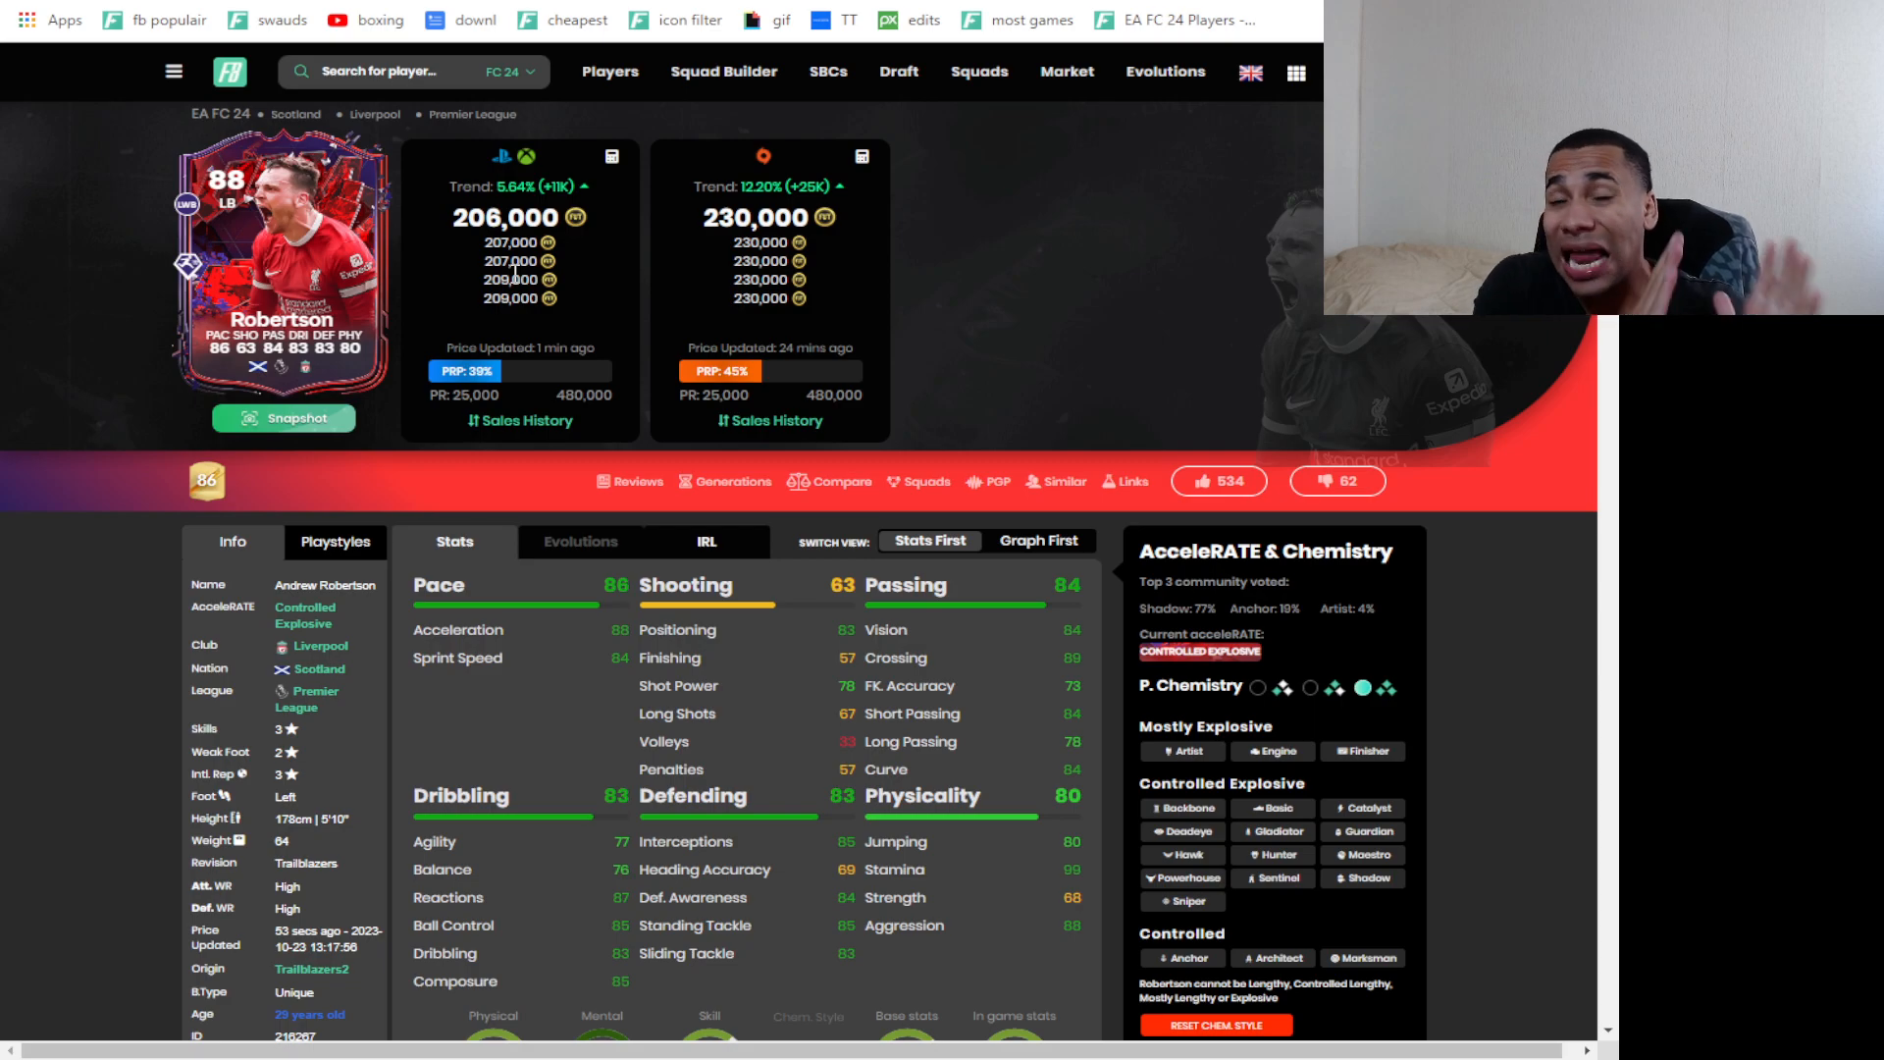
scroll("down", 3)
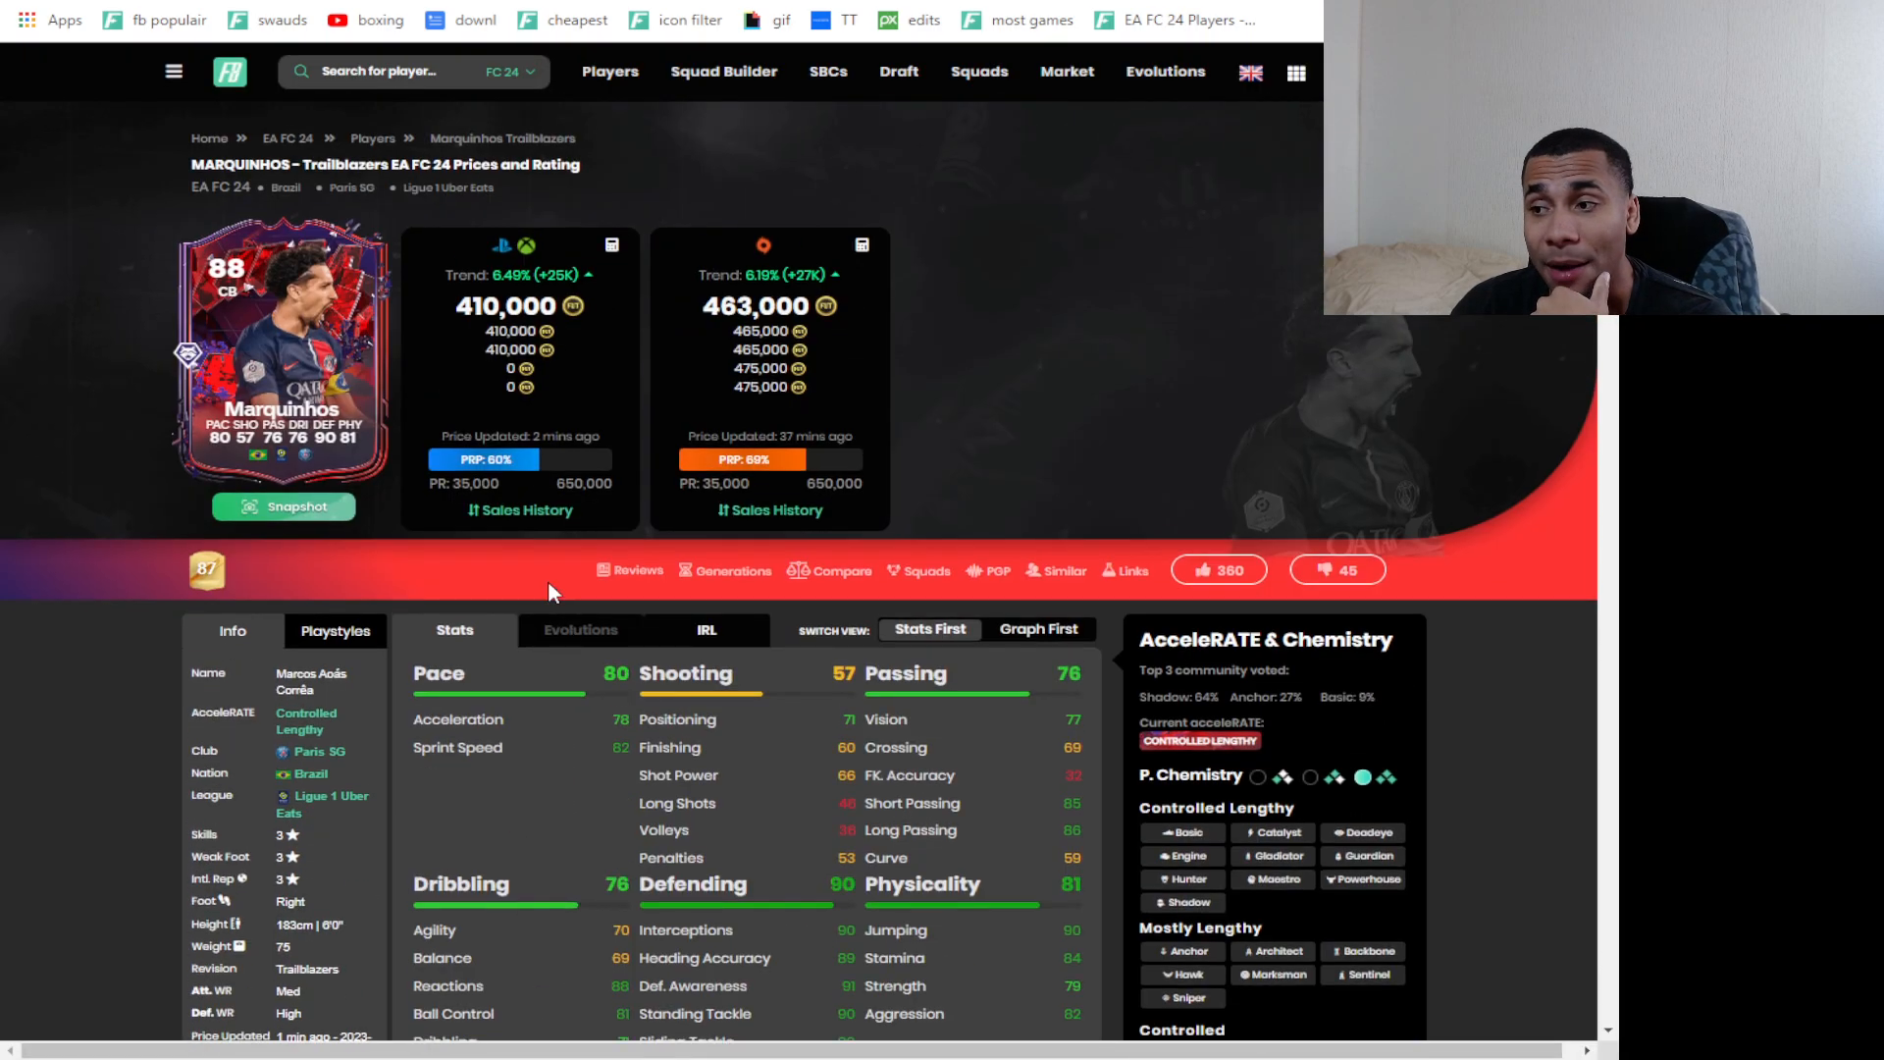
- Scroll through Kubo's and Ward-Prowse's price pages down to the hourly chart for today
scroll("down", 3)
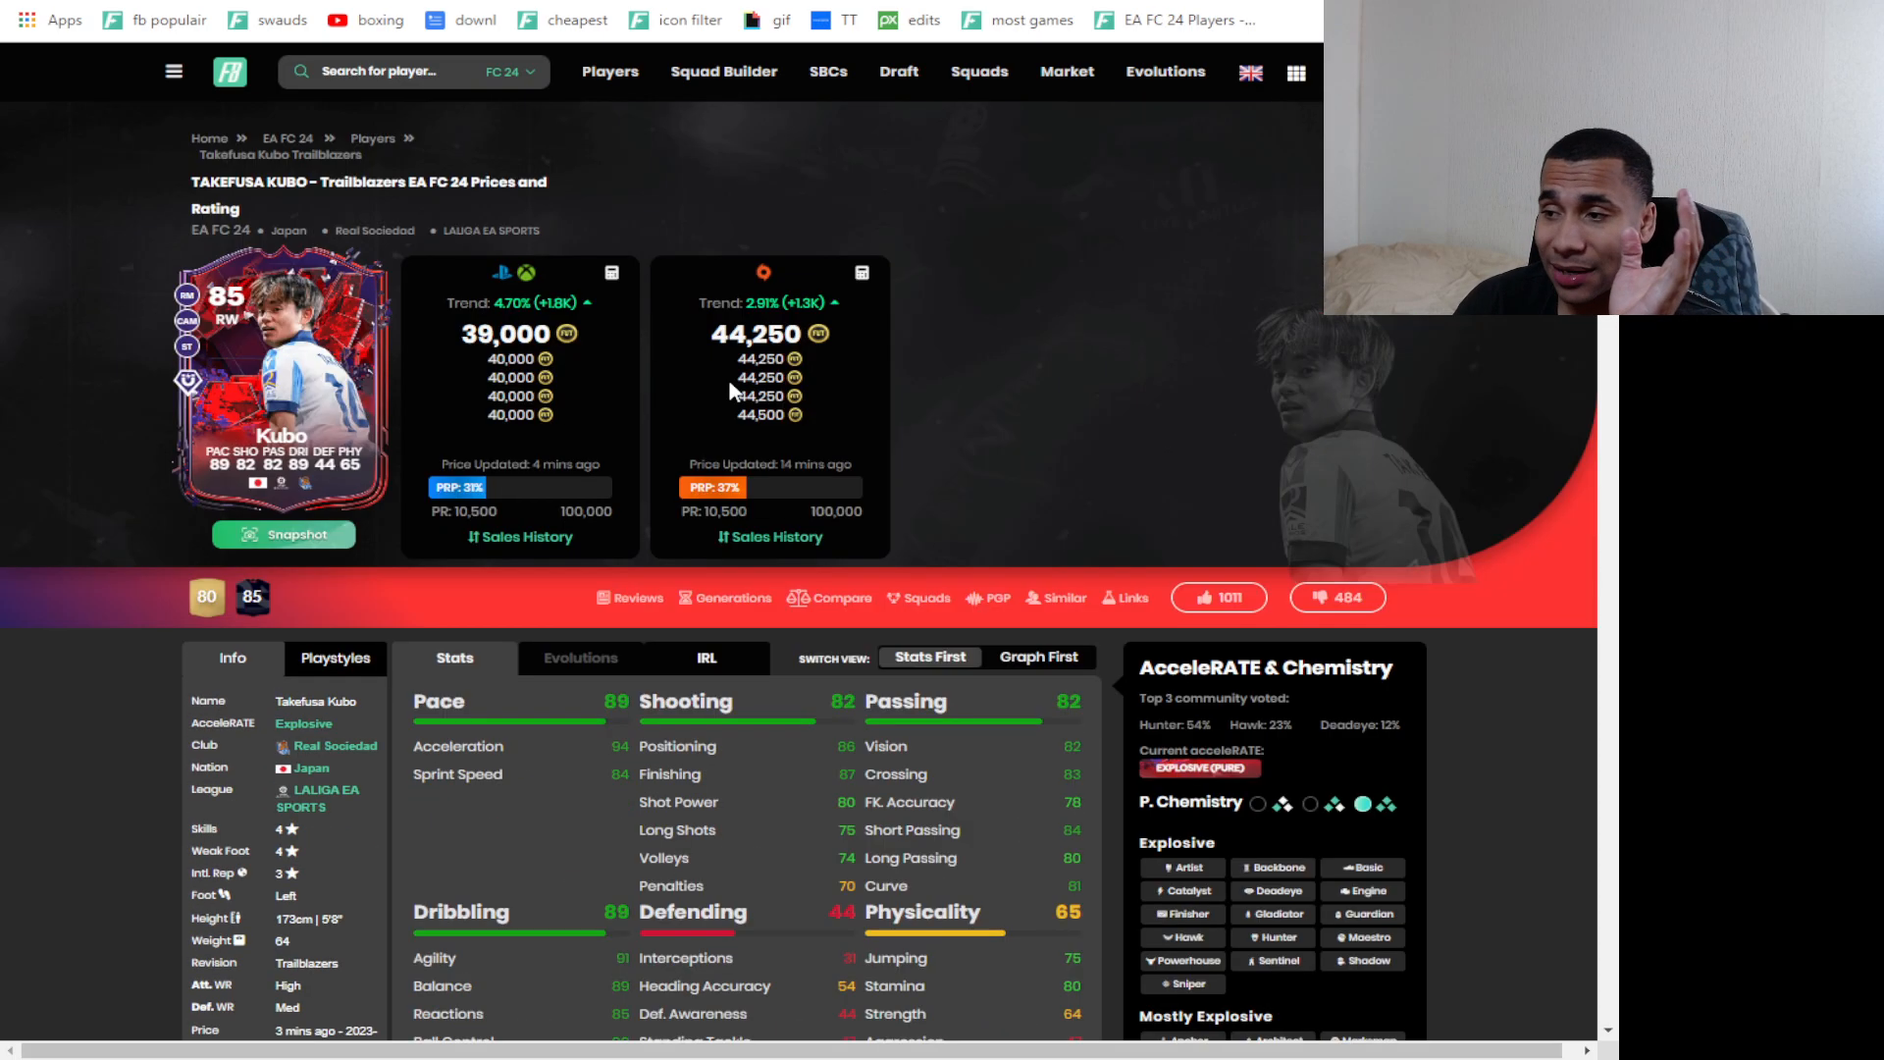
mouse_move(601, 310)
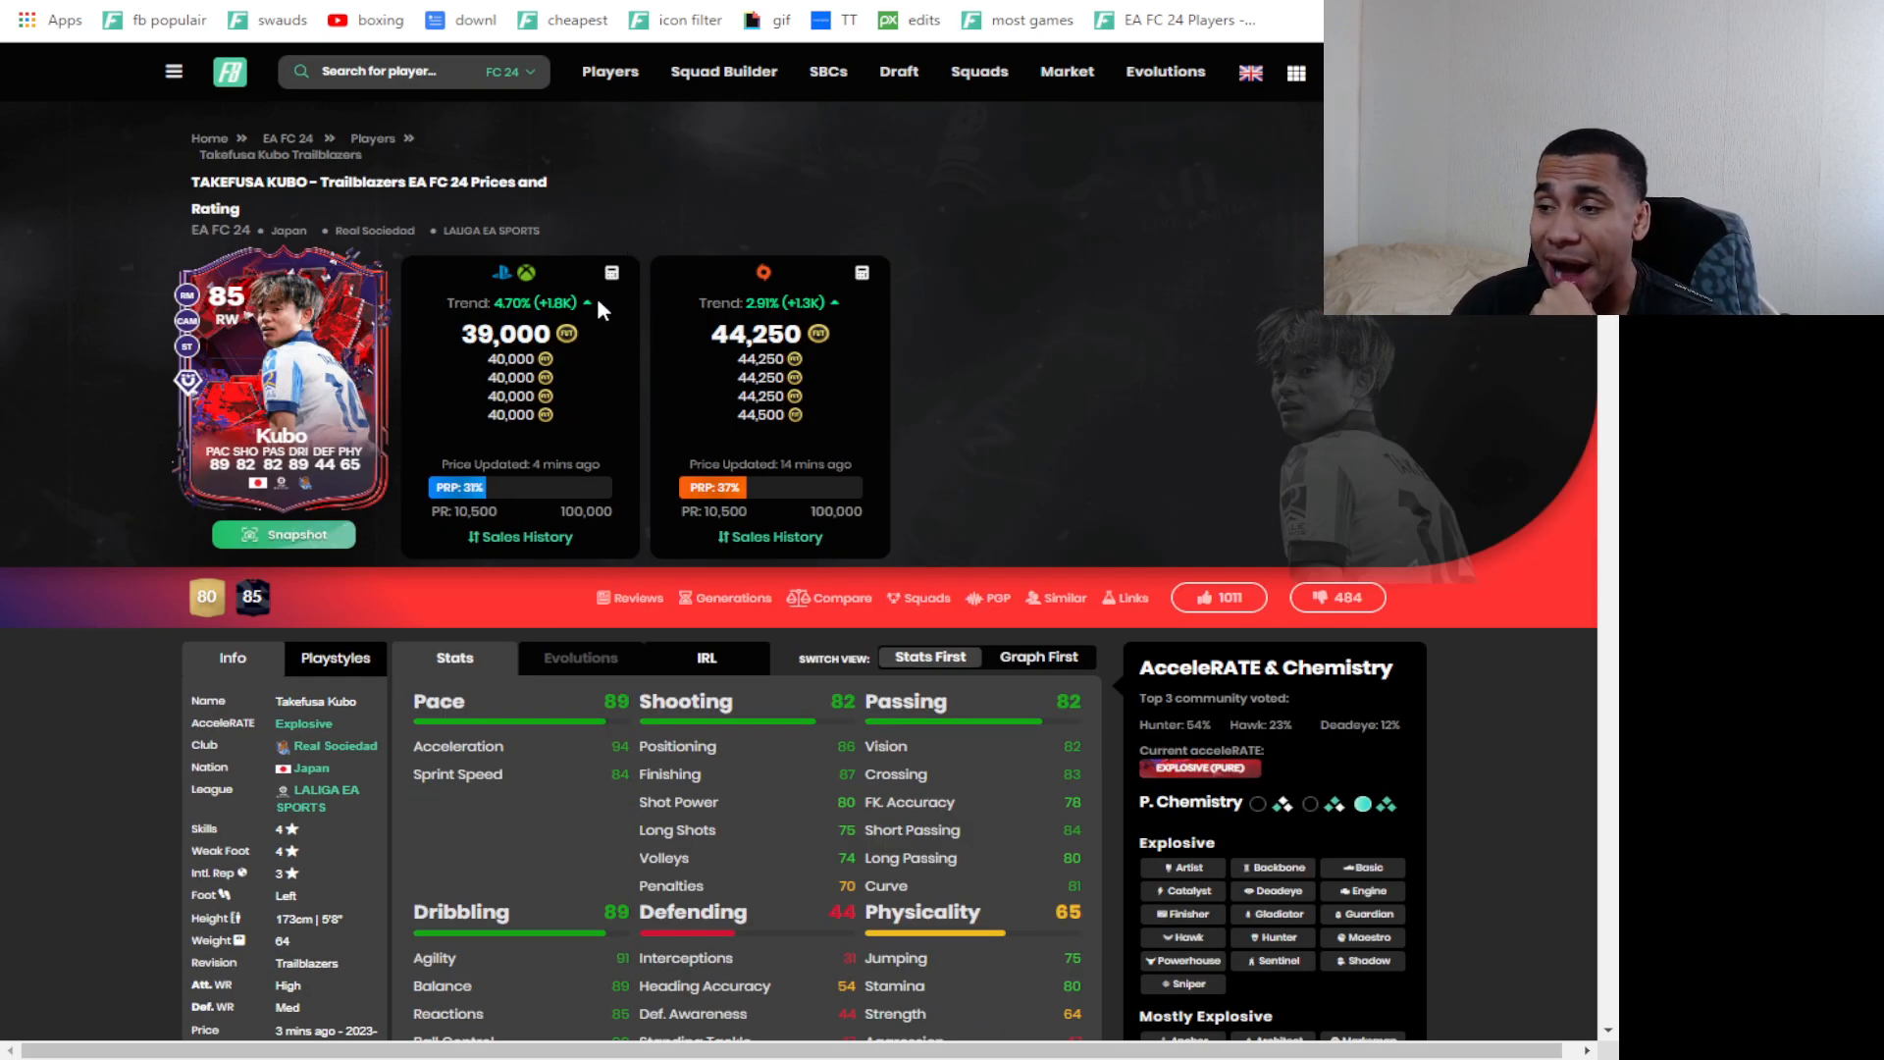
scroll("down", 3)
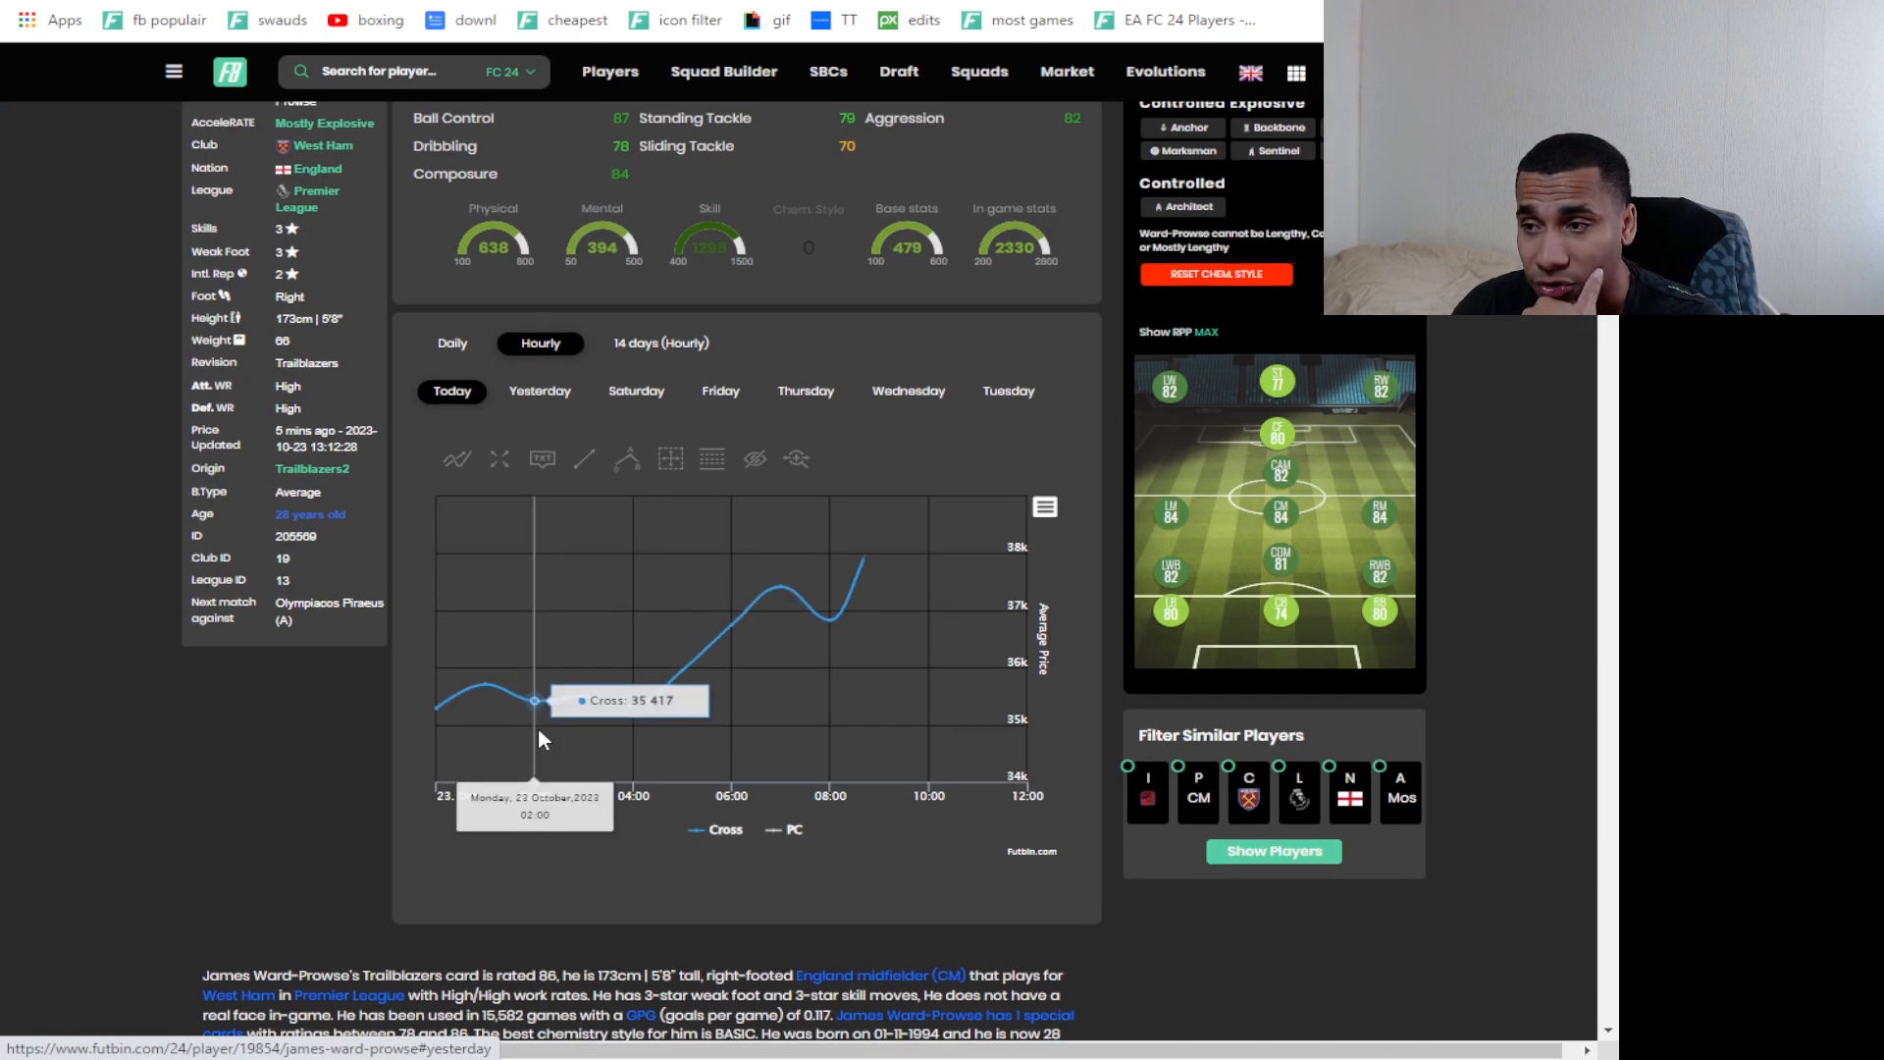
scroll("down", 3)
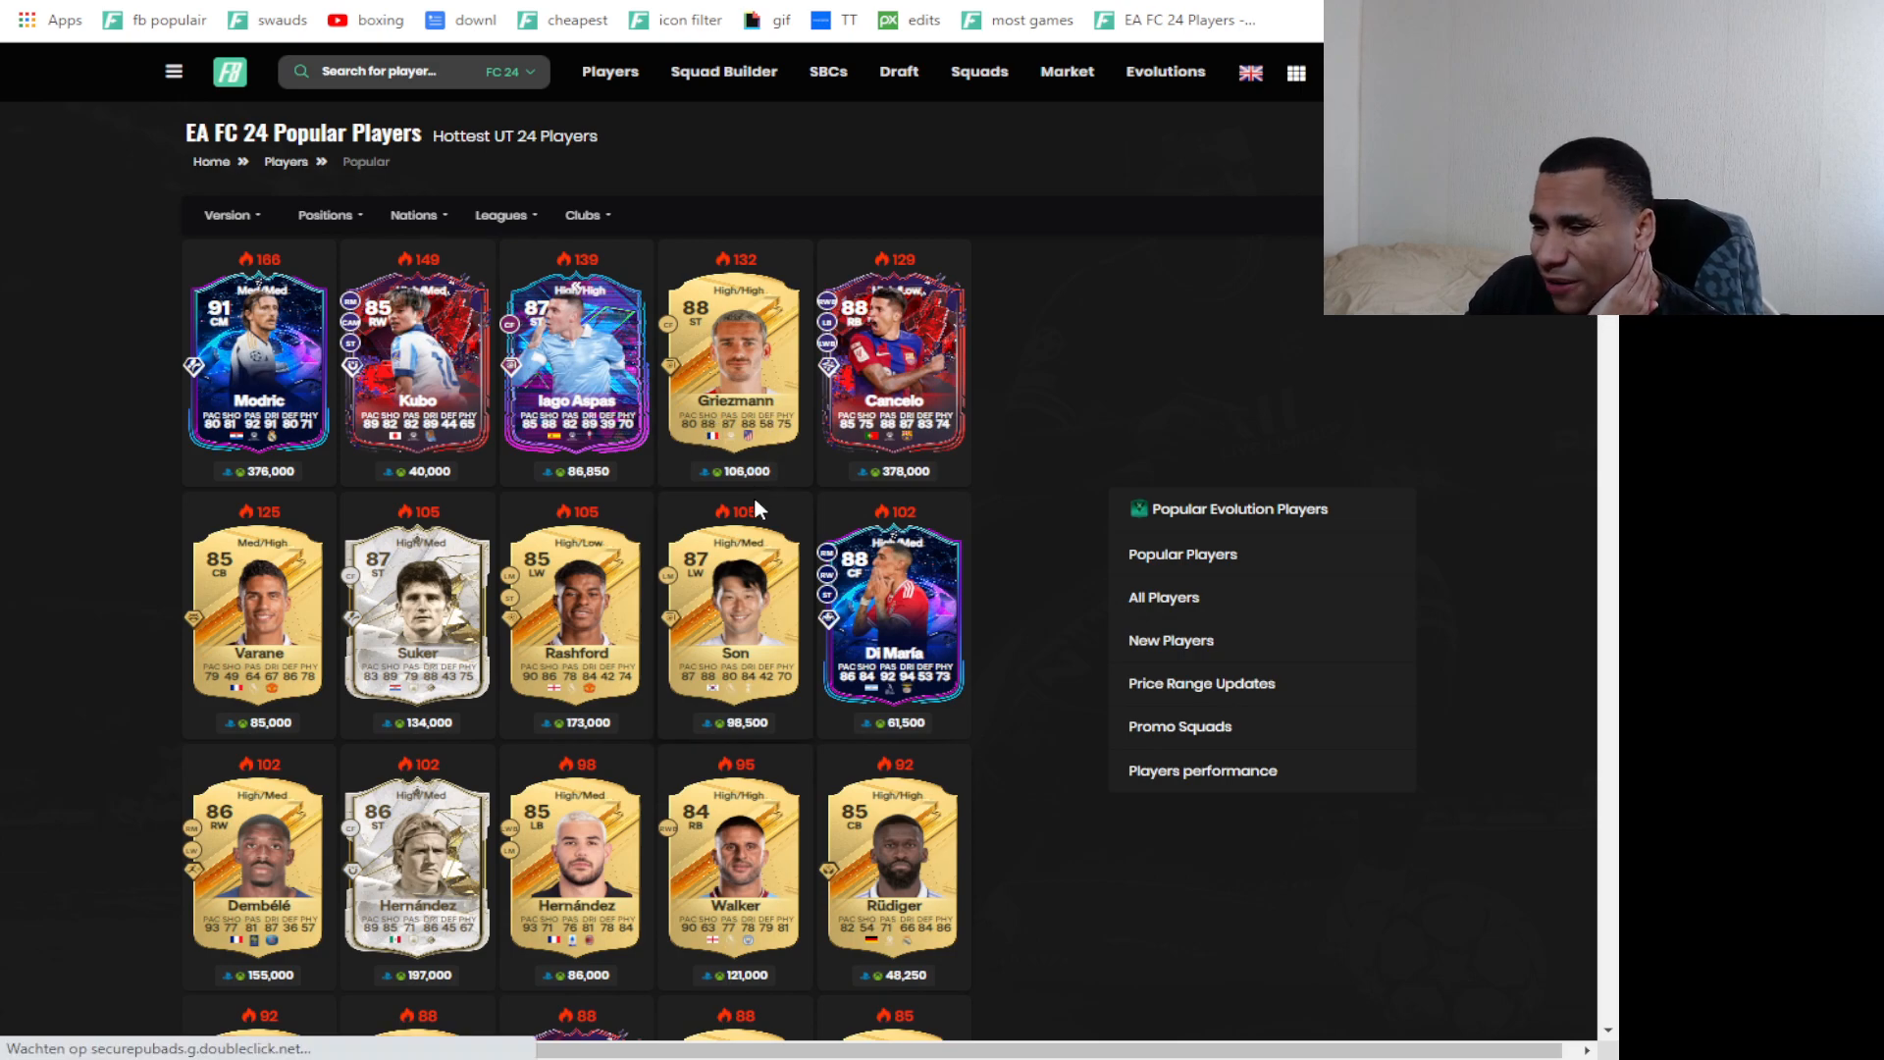
scroll("down", 3)
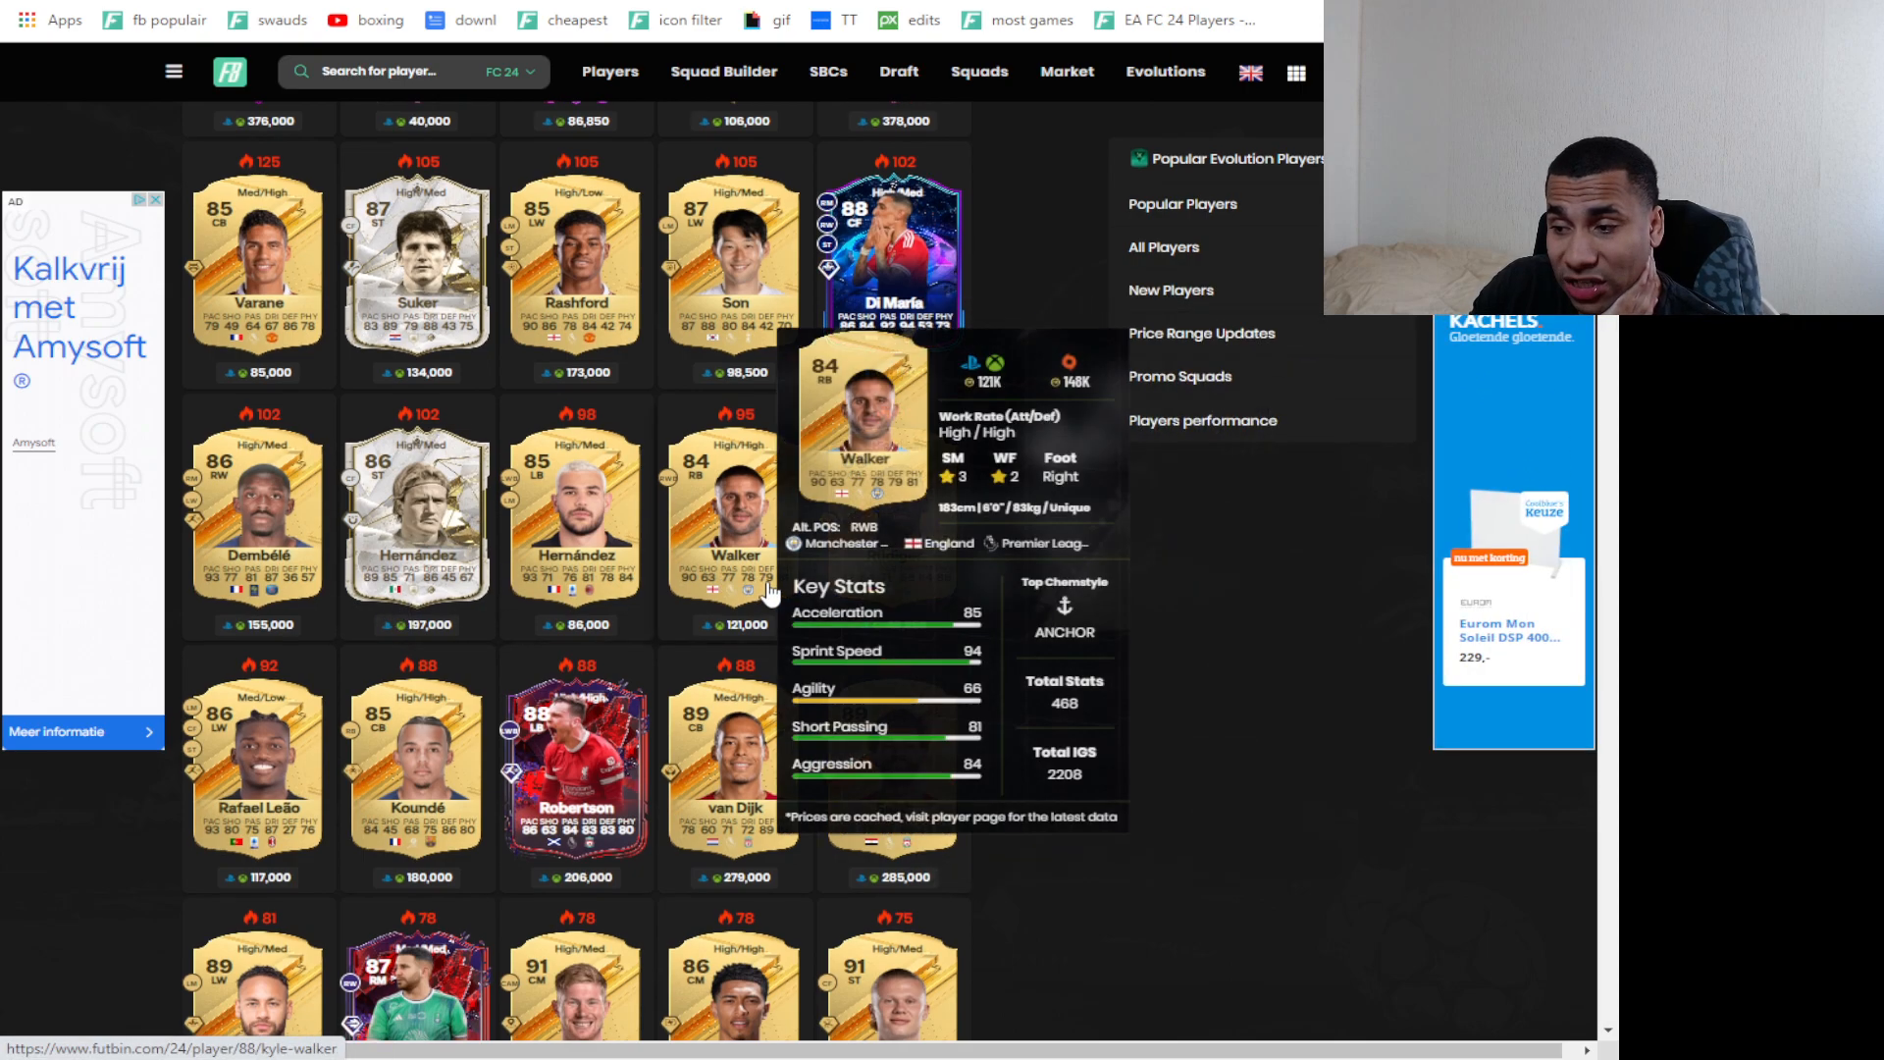
scroll("down", 3)
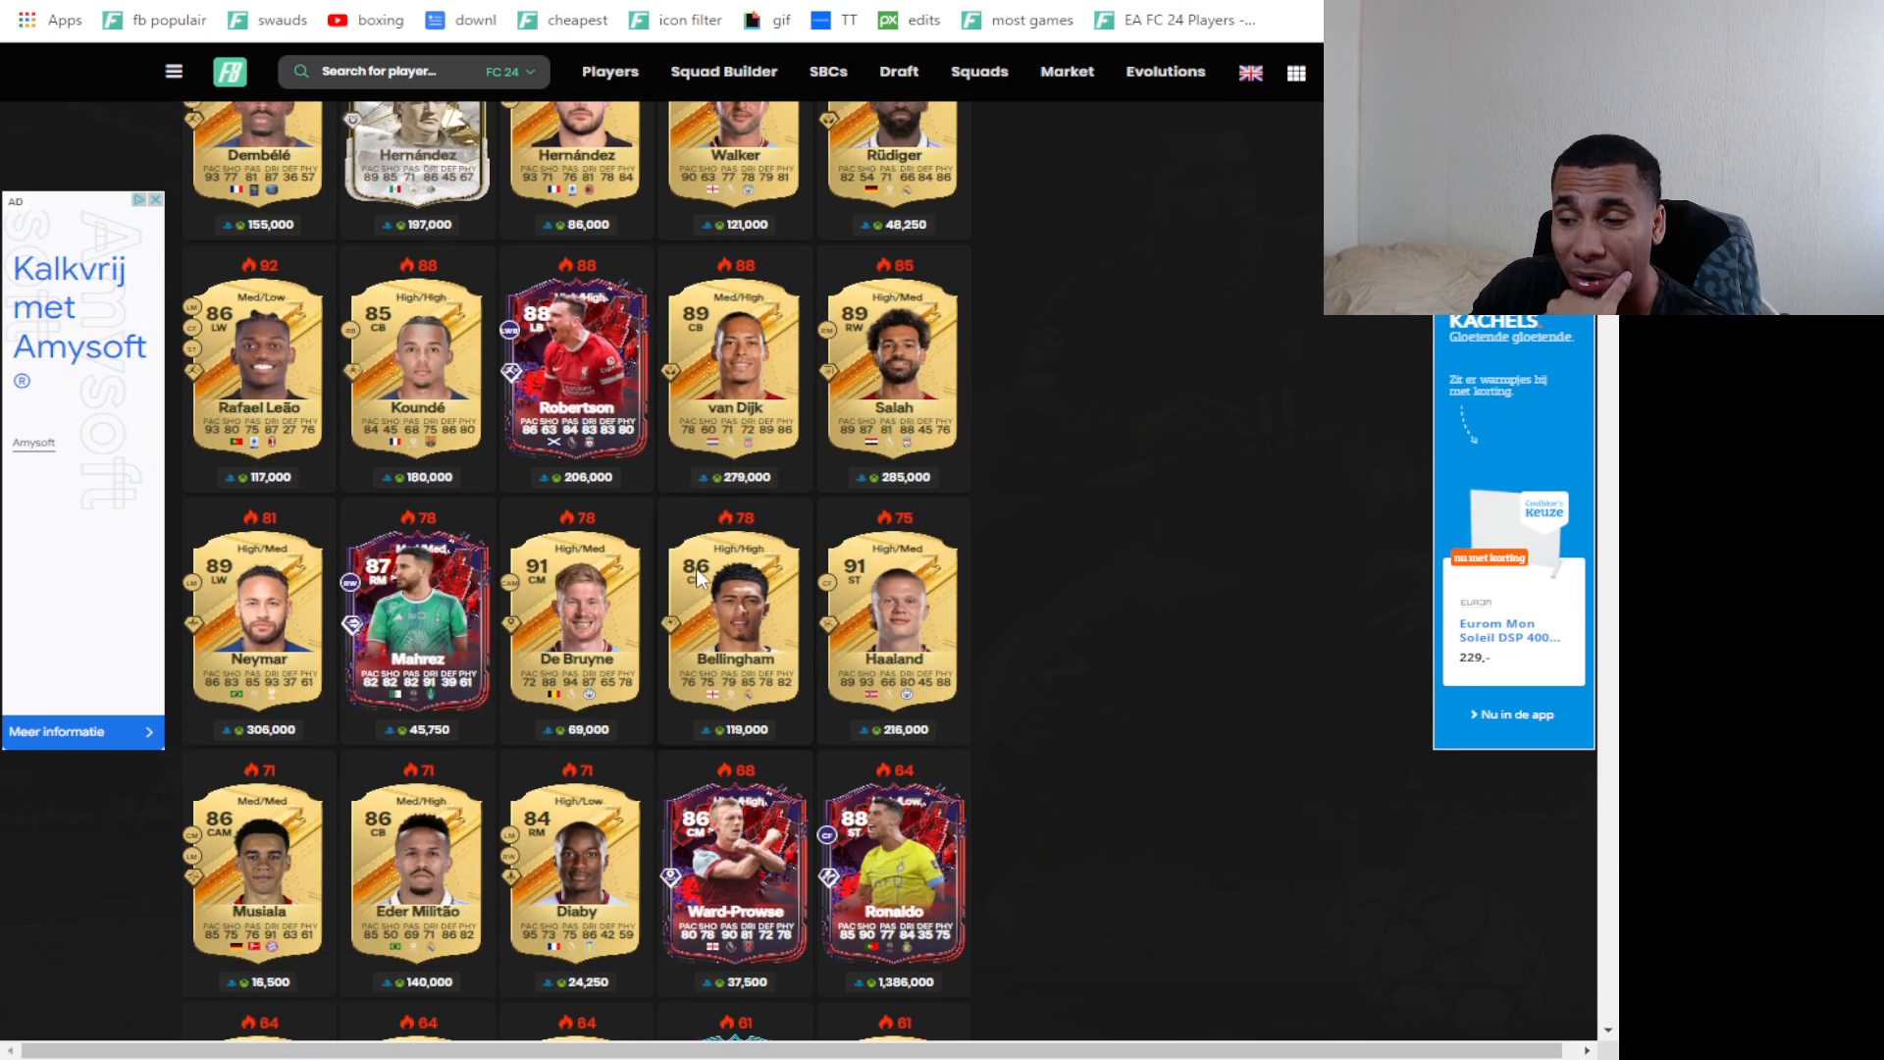
scroll("down", 3)
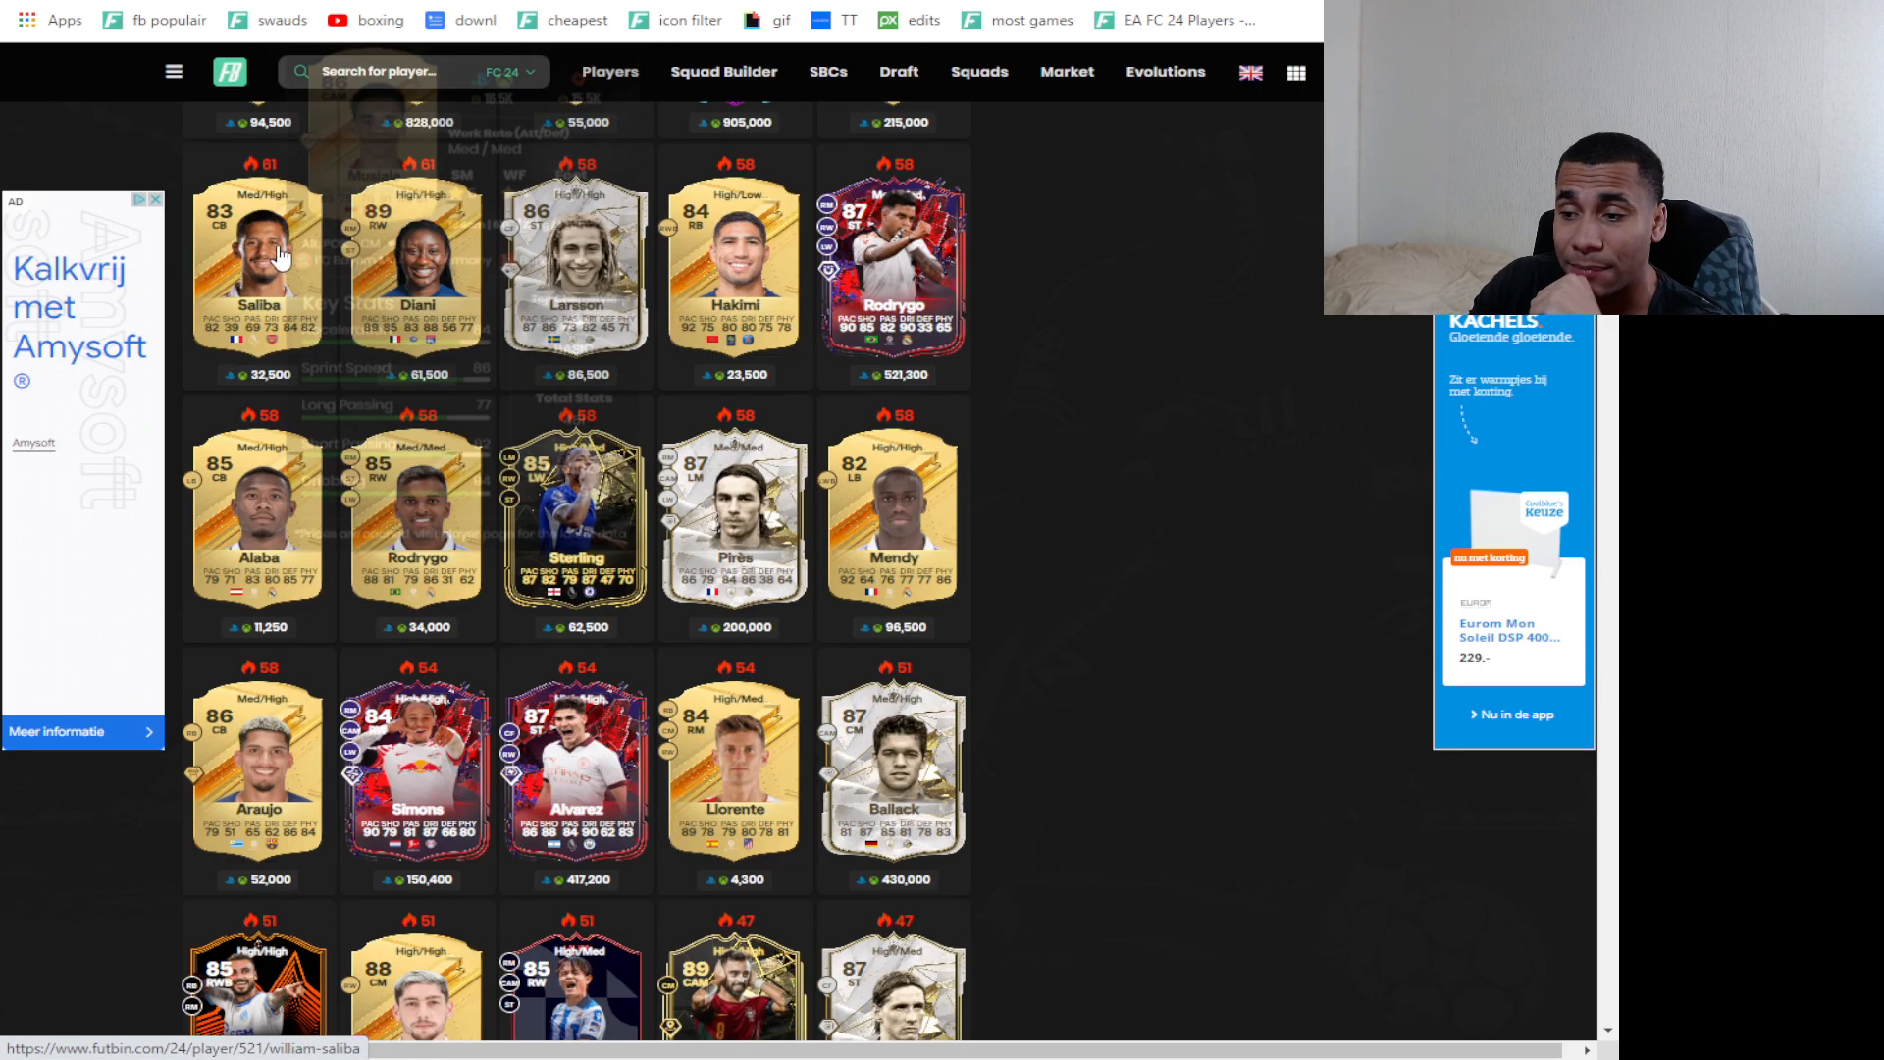
mouse_move(253, 253)
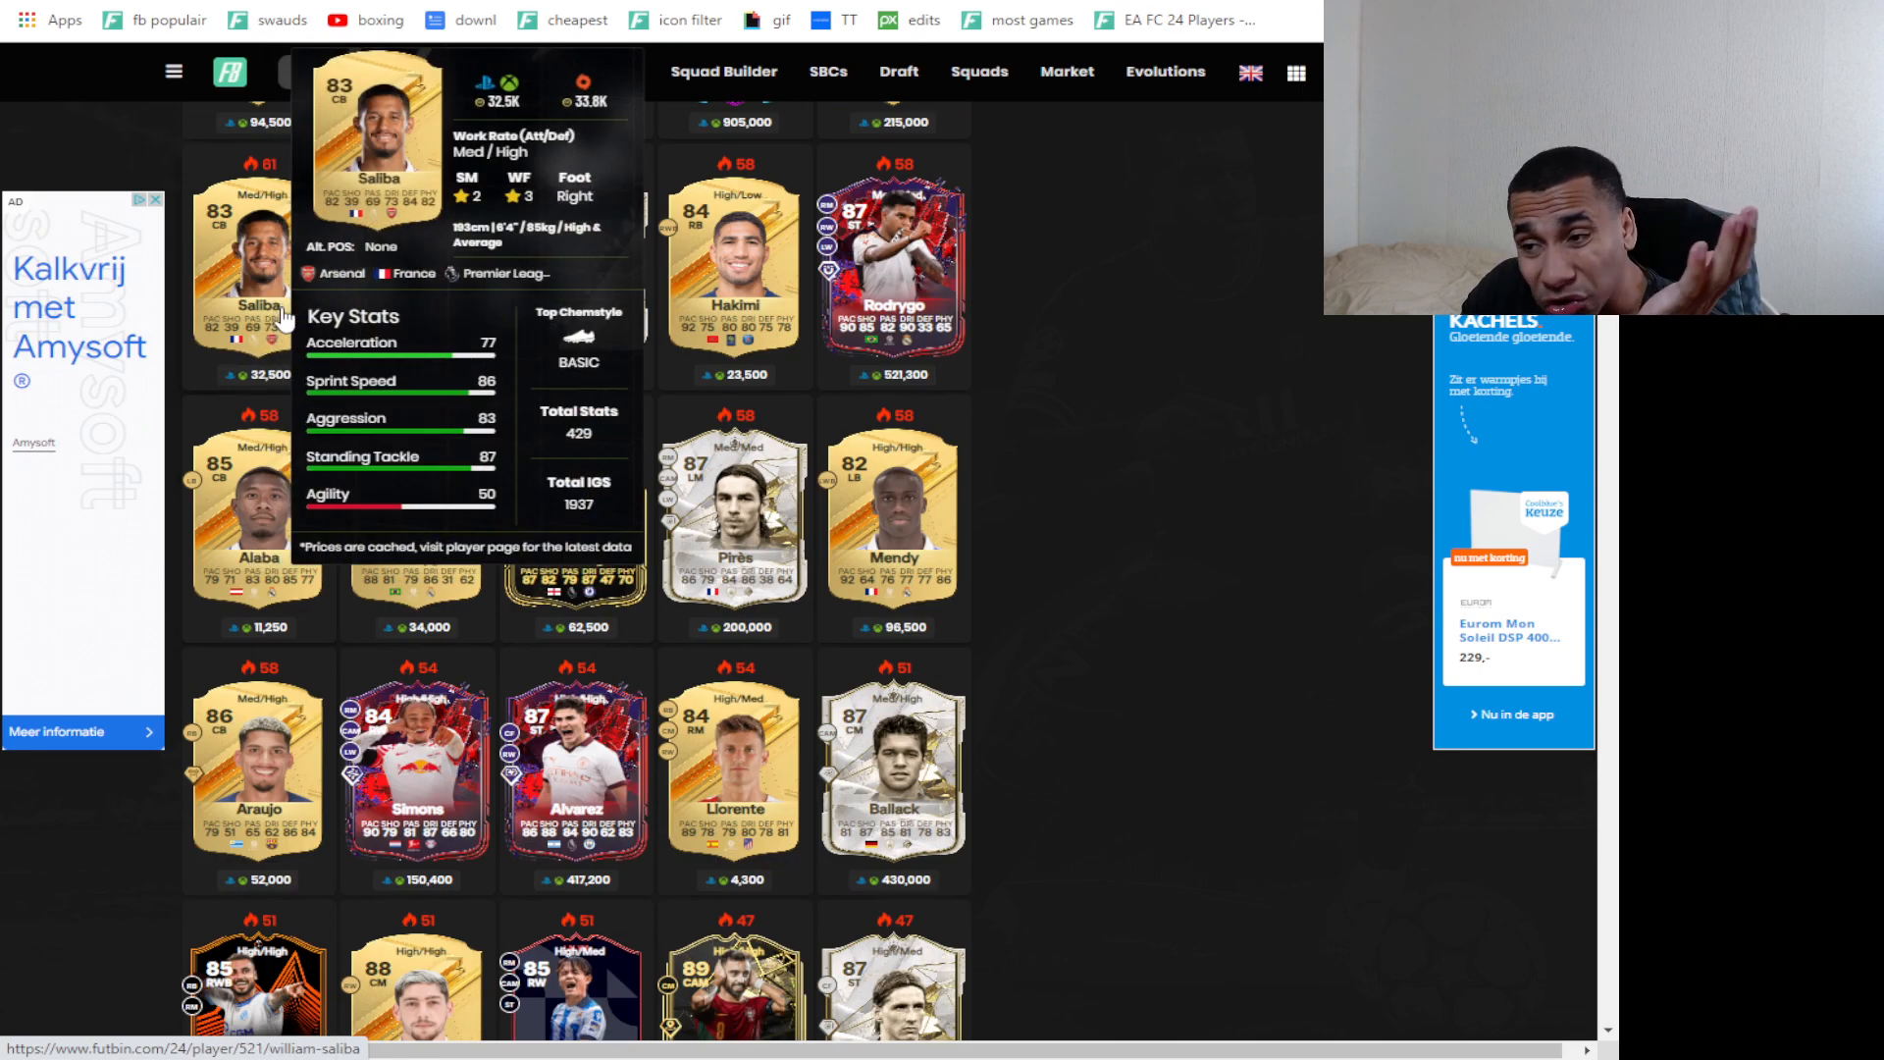